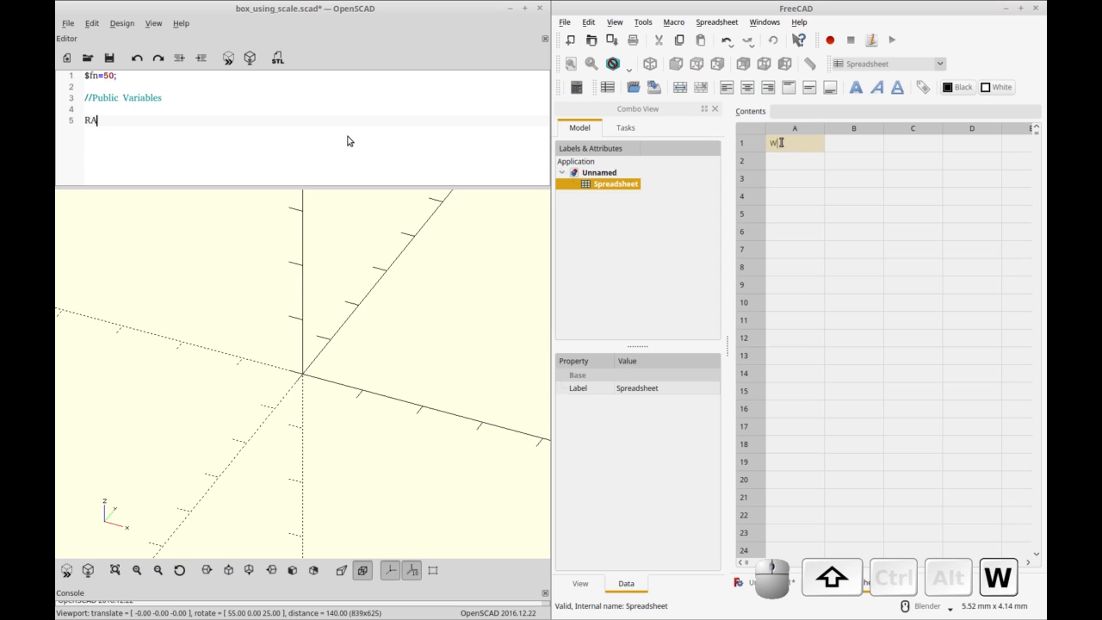
- Write RADIUS, LENGTH=80, WIDTH and HEIGHT=20 assignments in the OpenSCAD editor
{"action": "type", "text": "DIUS=10;"}
{"action": "left_click", "coordinate": [794, 178]}
{"action": "type", "text": "HEIGHT"}
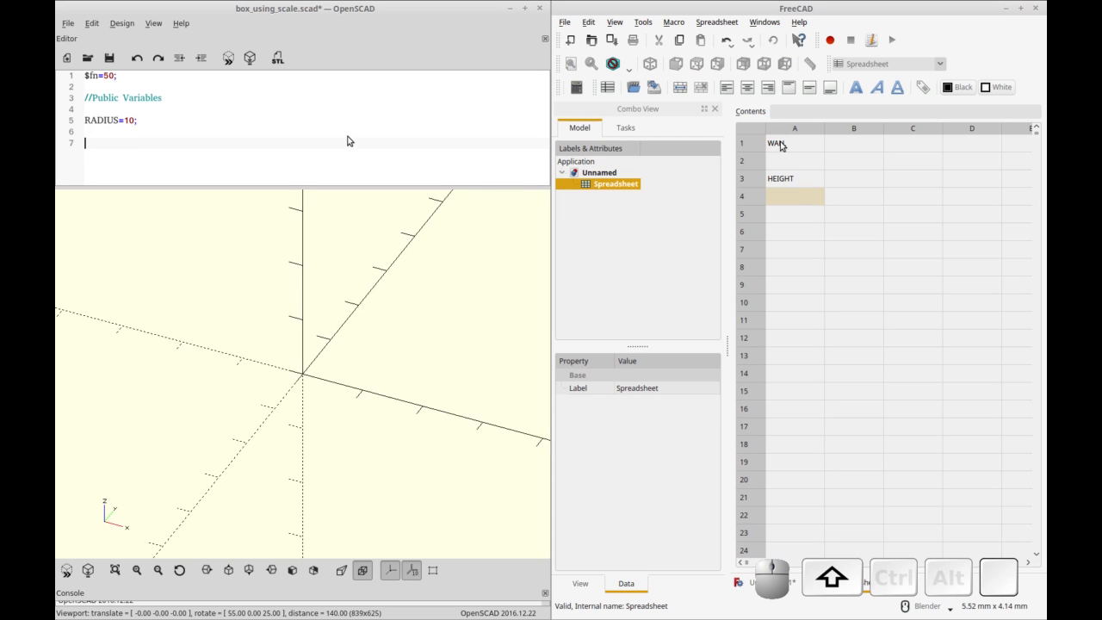
{"action": "type", "text": "LENGTH"}
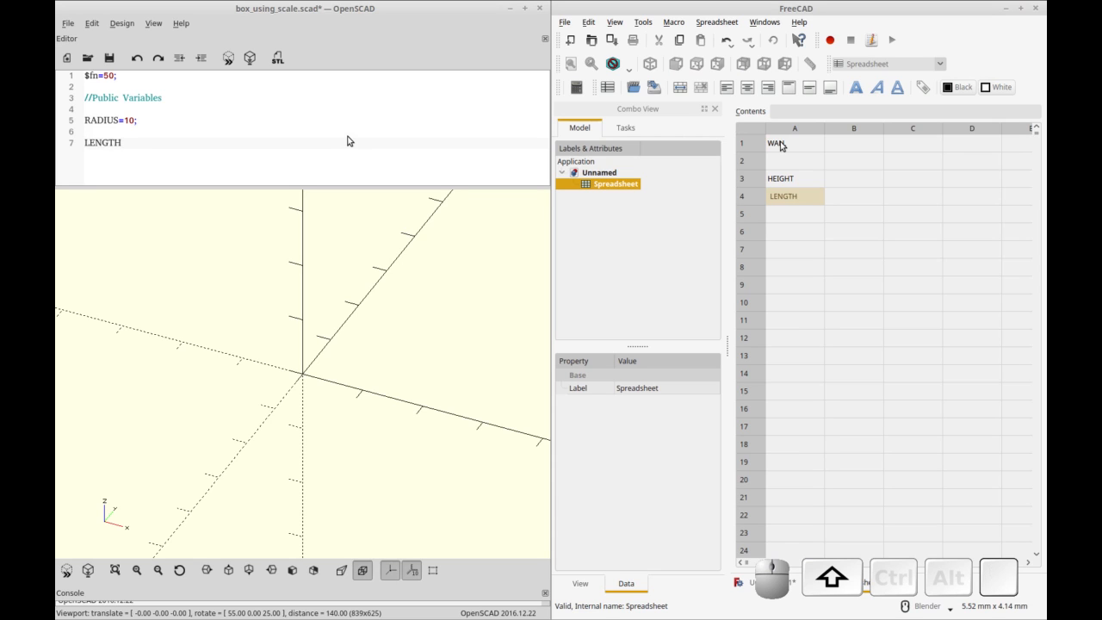
{"action": "type", "text": "=80;"}
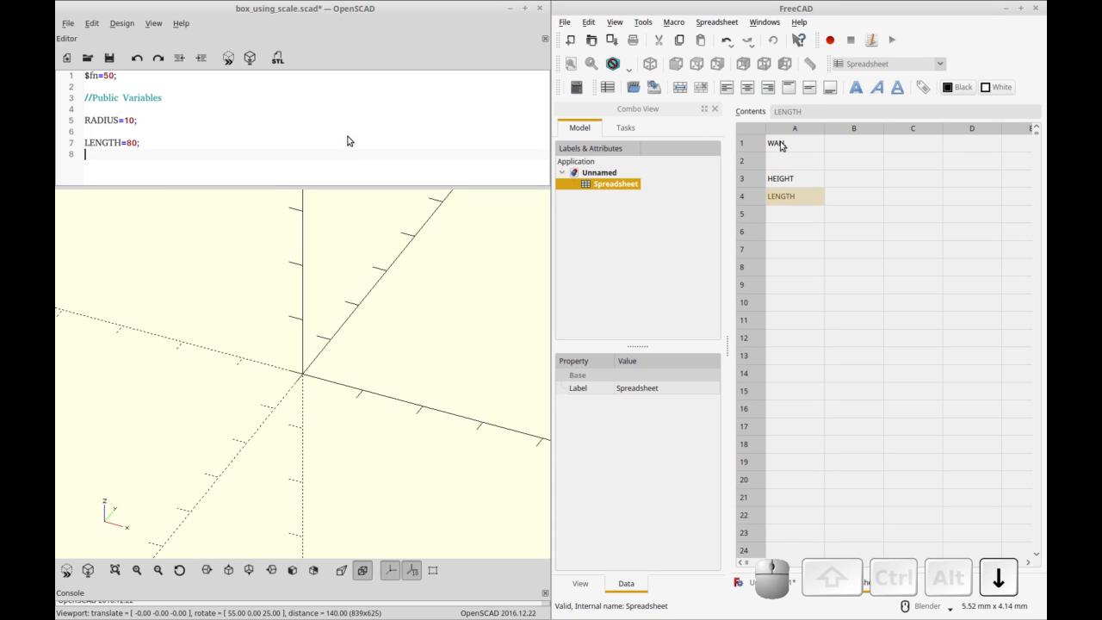
{"action": "type", "text": "WIDTH=120;"}
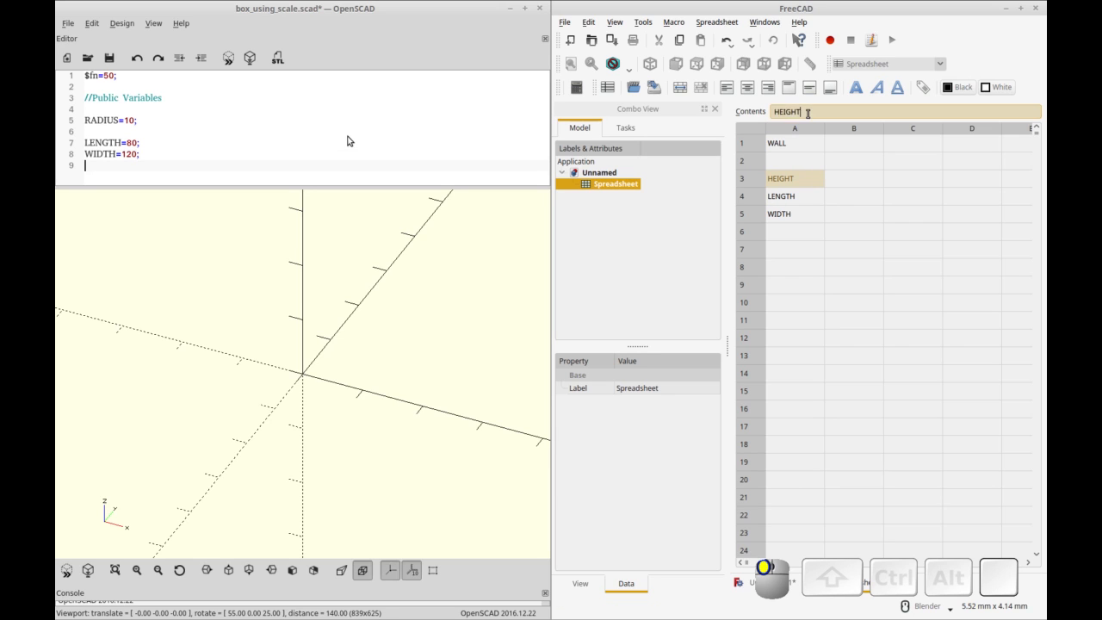
{"action": "type", "text": "HEIGHT="}
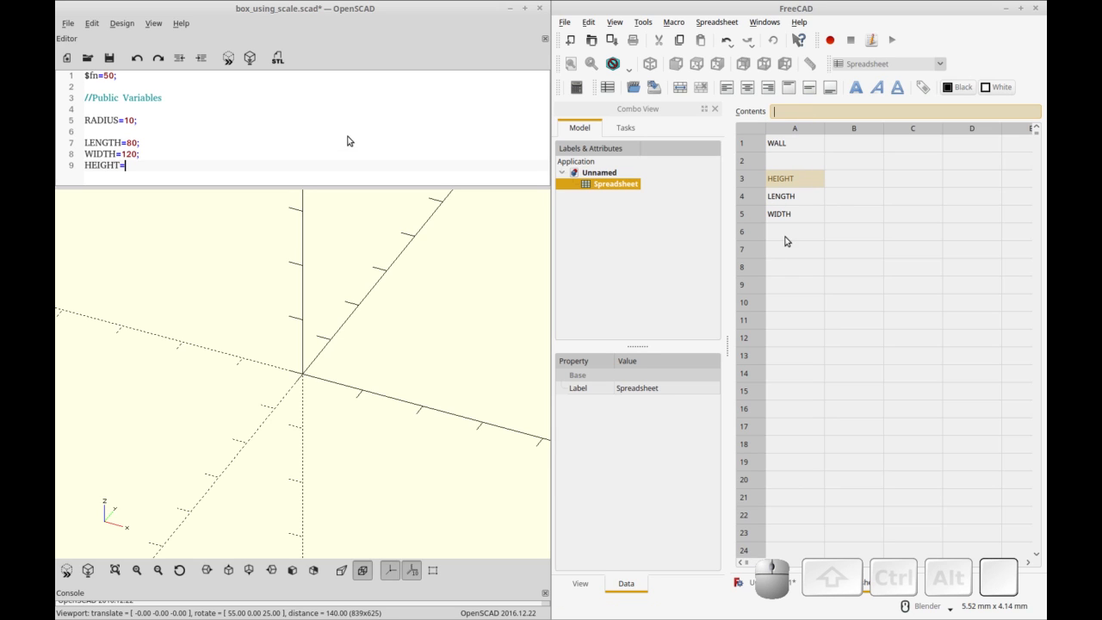
{"action": "type", "text": "20;"}
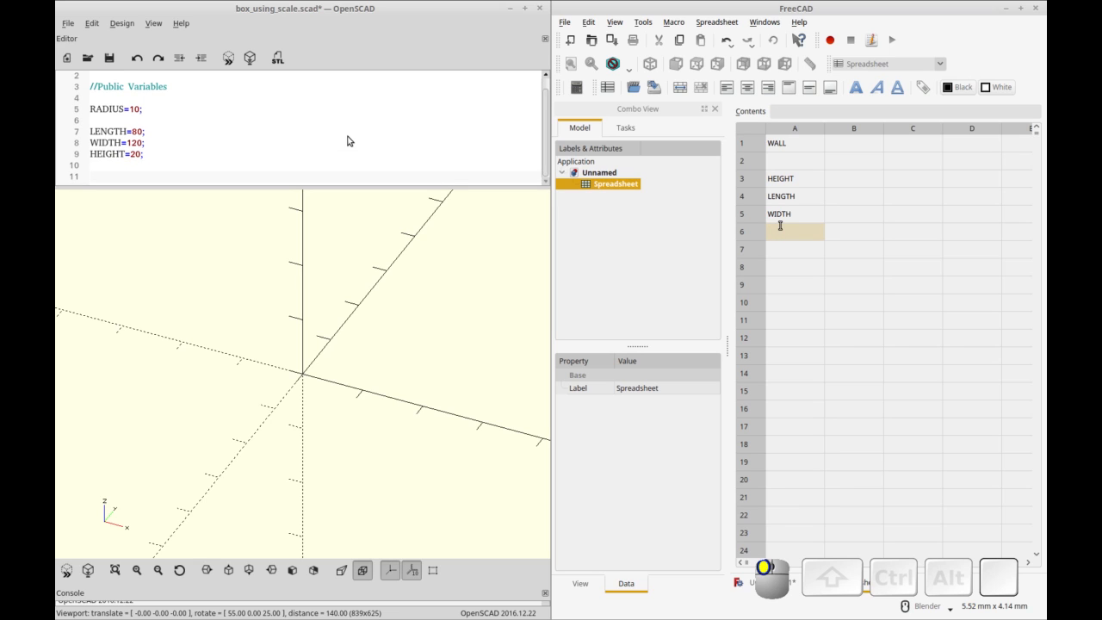
- Add WALL=1.2, move the HEIGHT label, and enter LENGTH value 80 in the spreadsheet
{"action": "right_click", "coordinate": [796, 231]}
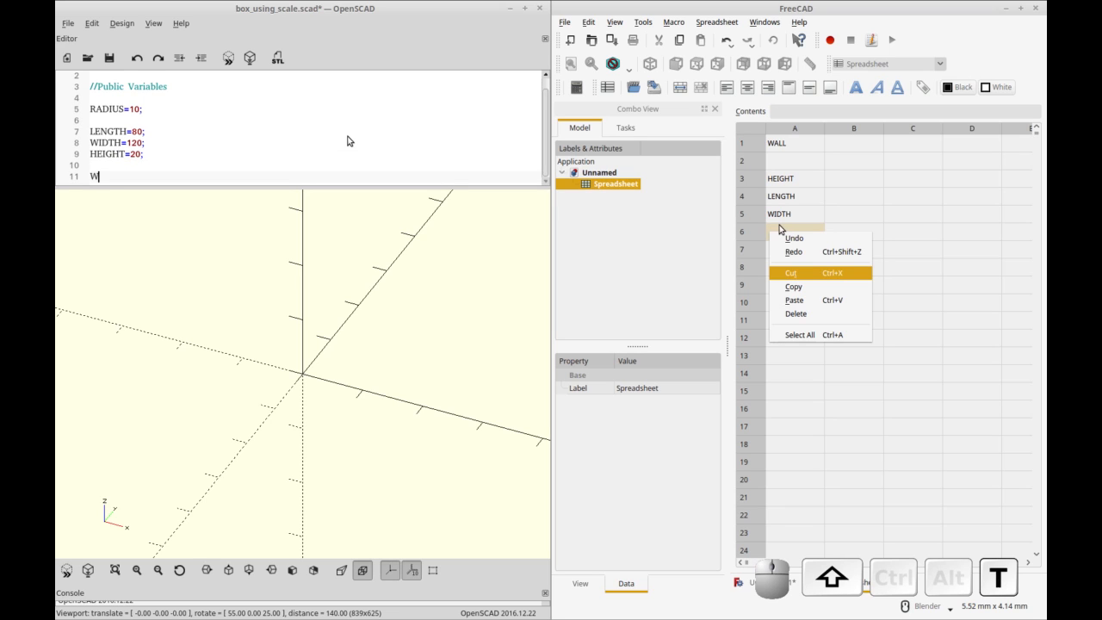
{"action": "type", "text": "ALL=1.2"}
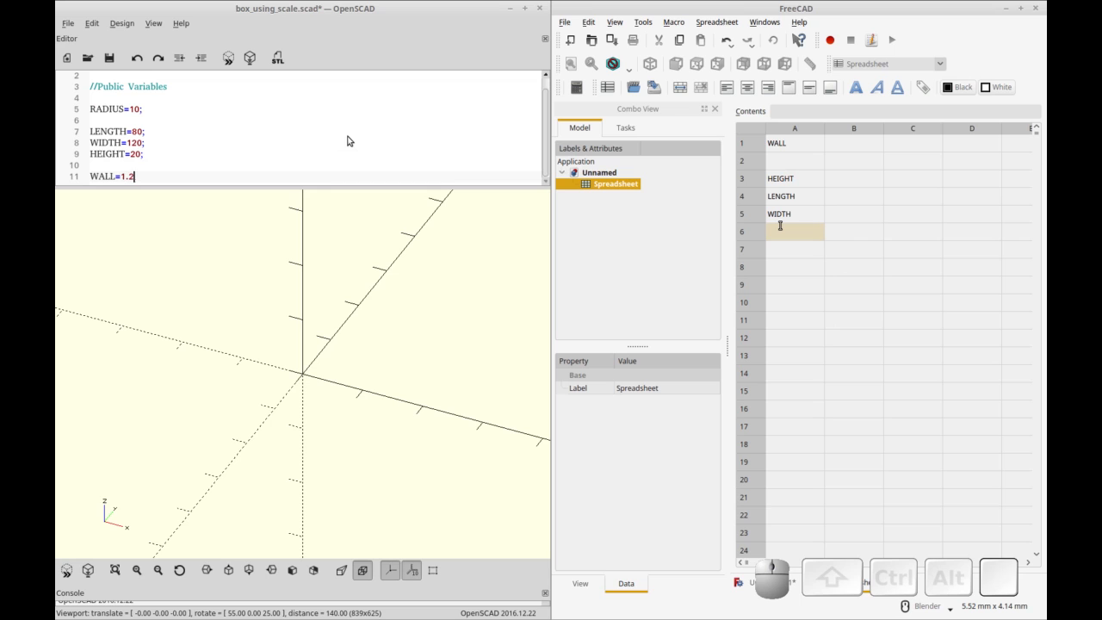
{"action": "type", "text": "HEIGHT"}
{"action": "left_click", "coordinate": [854, 196]}
{"action": "type", "text": "80"}
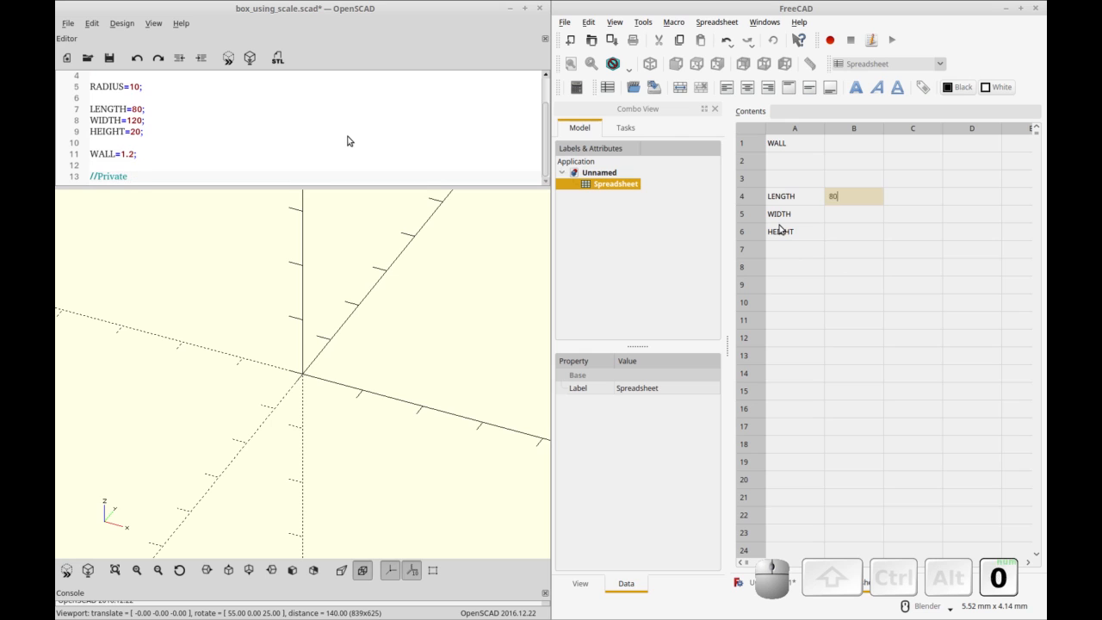
{"action": "key", "text": "Return"}
{"action": "type", "text": "SC"}
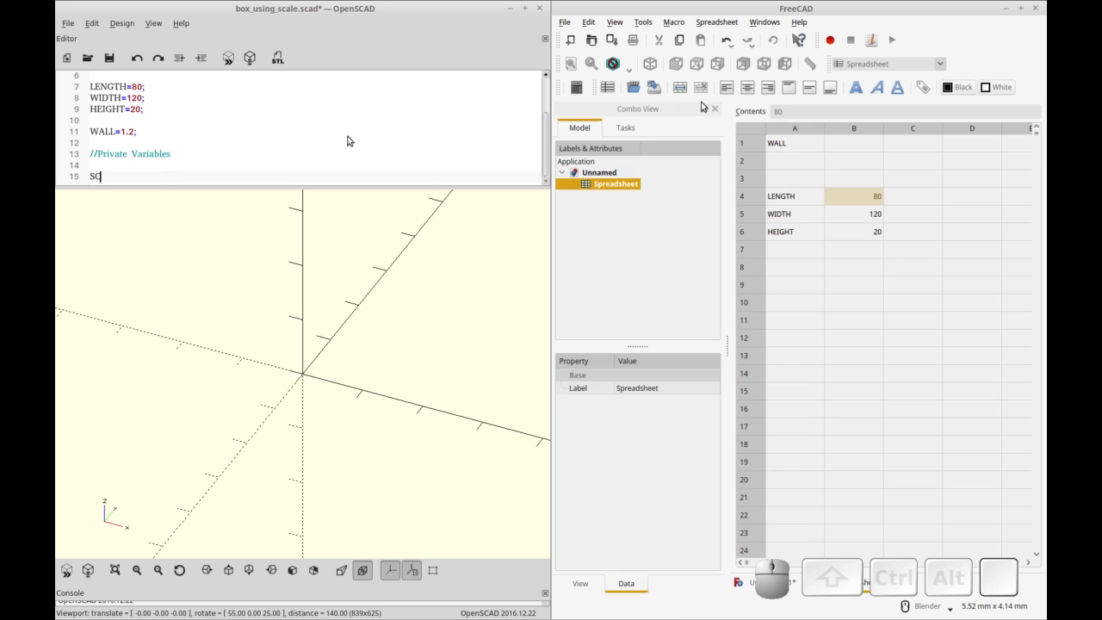
- Give the spreadsheet value cells the aliases LENGTH, WIDTH, HEIGHT and WALL
{"action": "type", "text": "ALEX="}
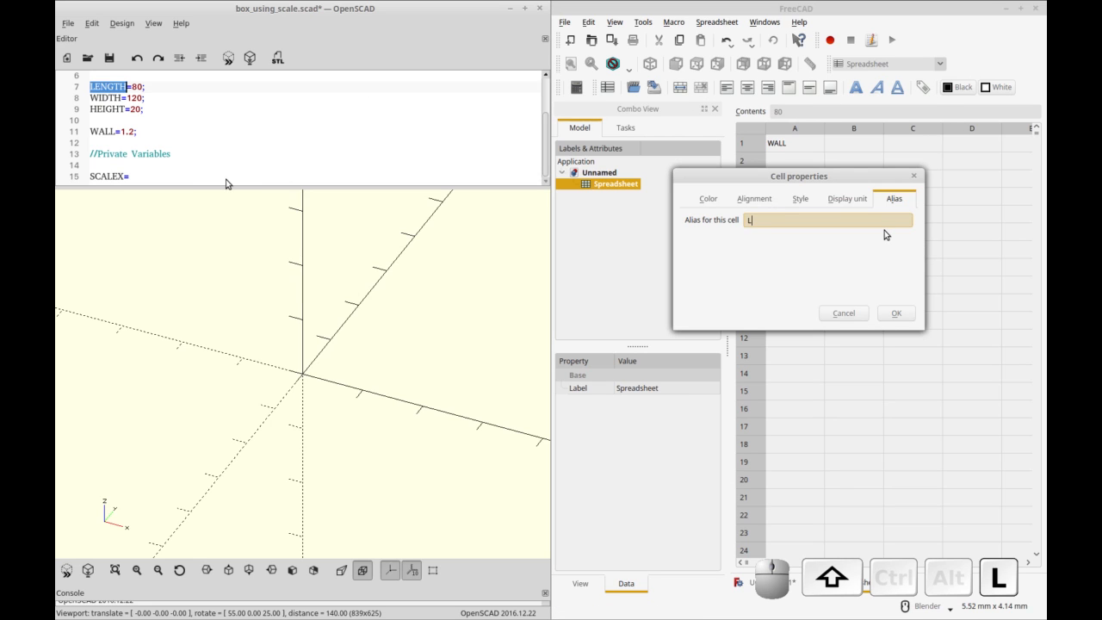
{"action": "left_click", "coordinate": [896, 313]}
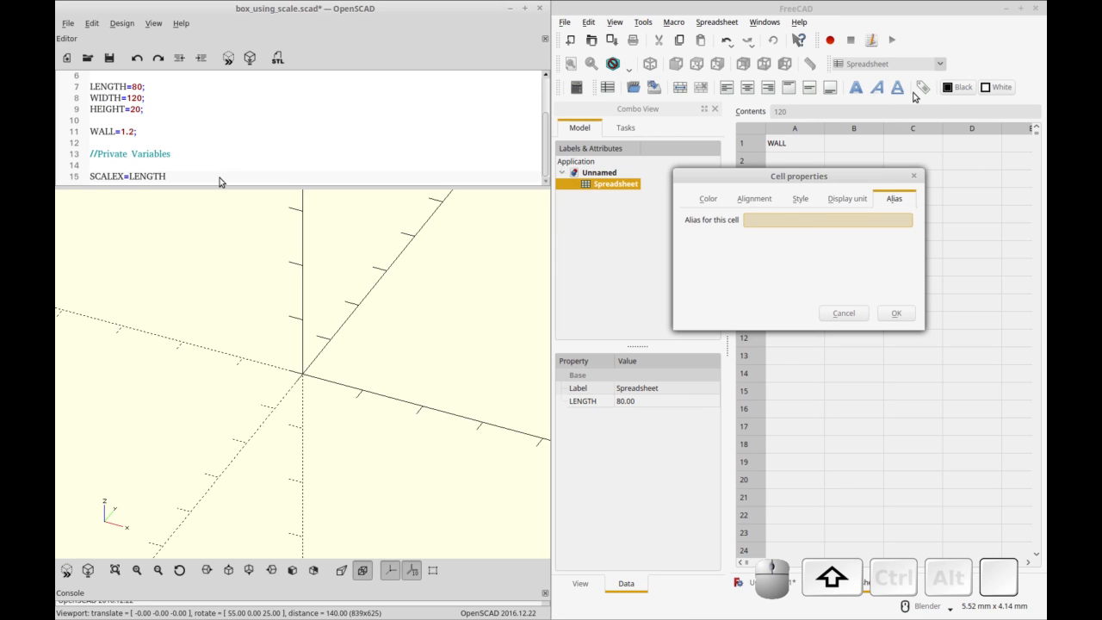
{"action": "type", "text": "WIDTH"}
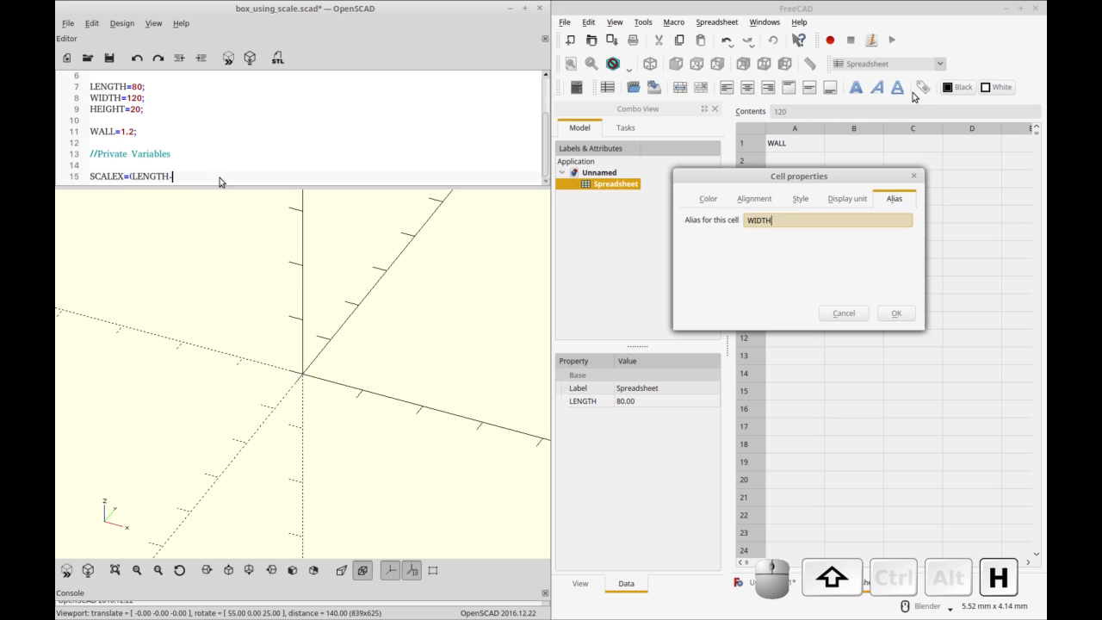
{"action": "left_click", "coordinate": [896, 313]}
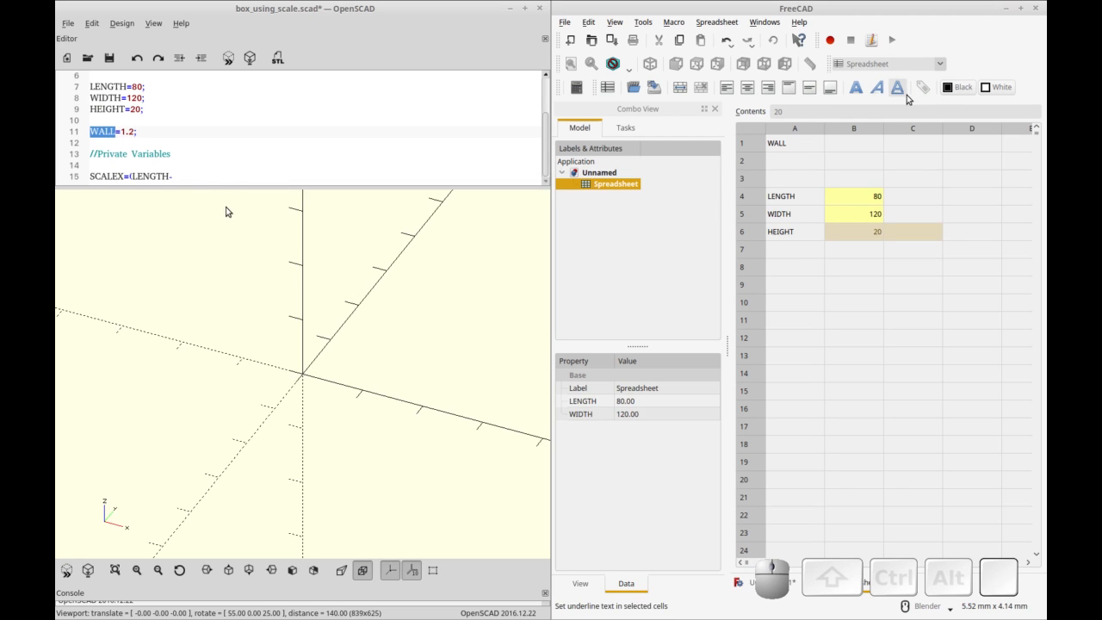
{"action": "type", "text": "WALL)/"}
{"action": "type", "text": "HEIGHT"}
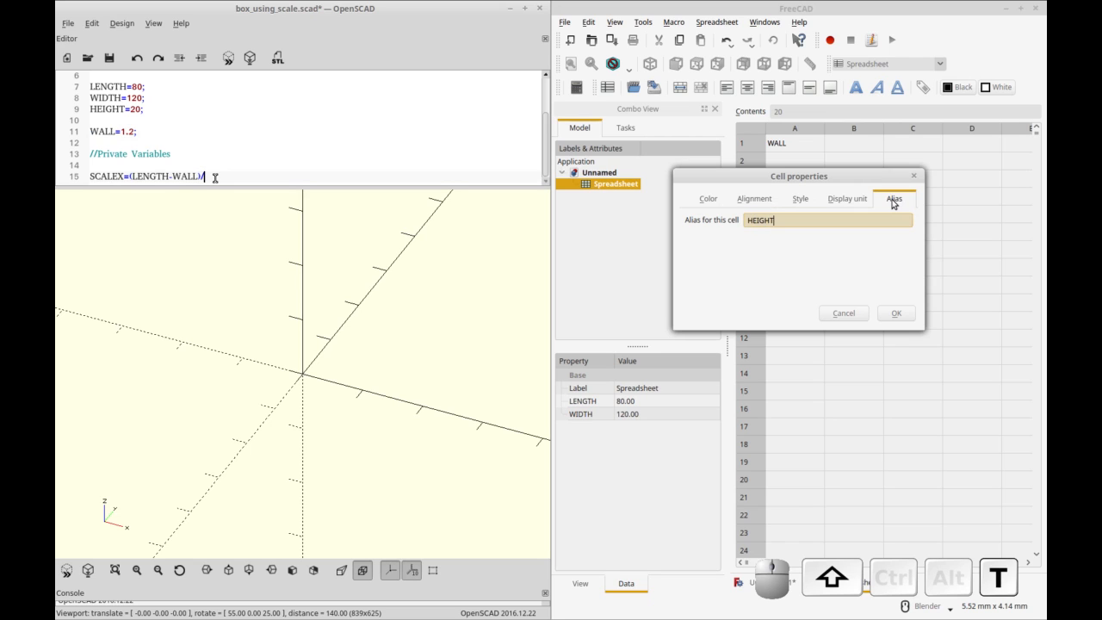
{"action": "left_click", "coordinate": [896, 313]}
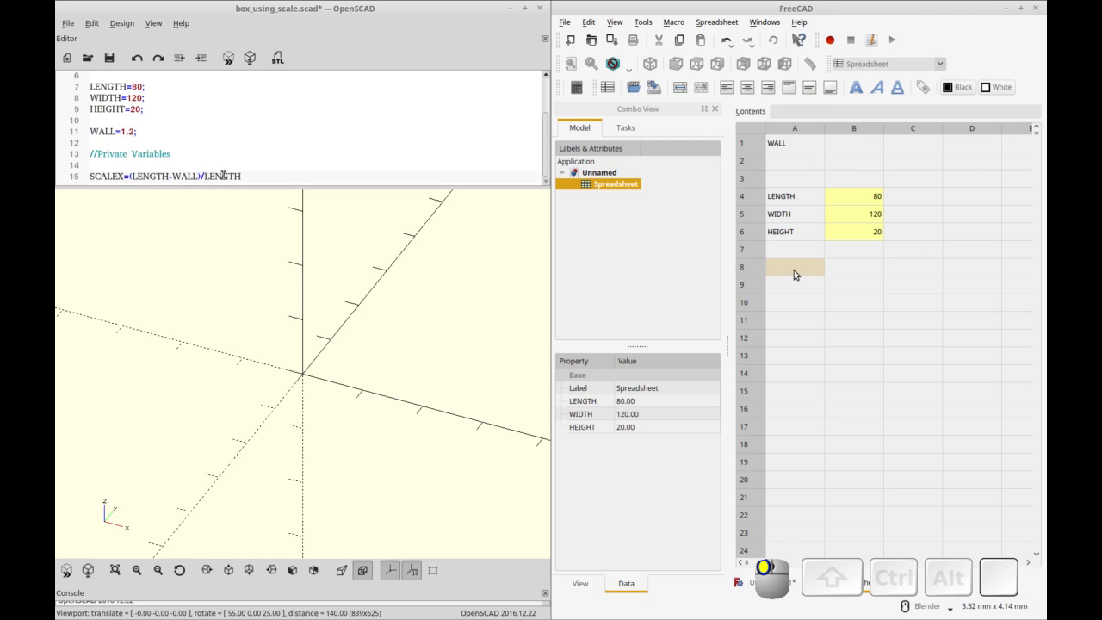
- Write SCALEX, SCALEY, SCALEZ labels and ratio formulas and check the SCALEX cell error
{"action": "type", "text": "SCALE"}
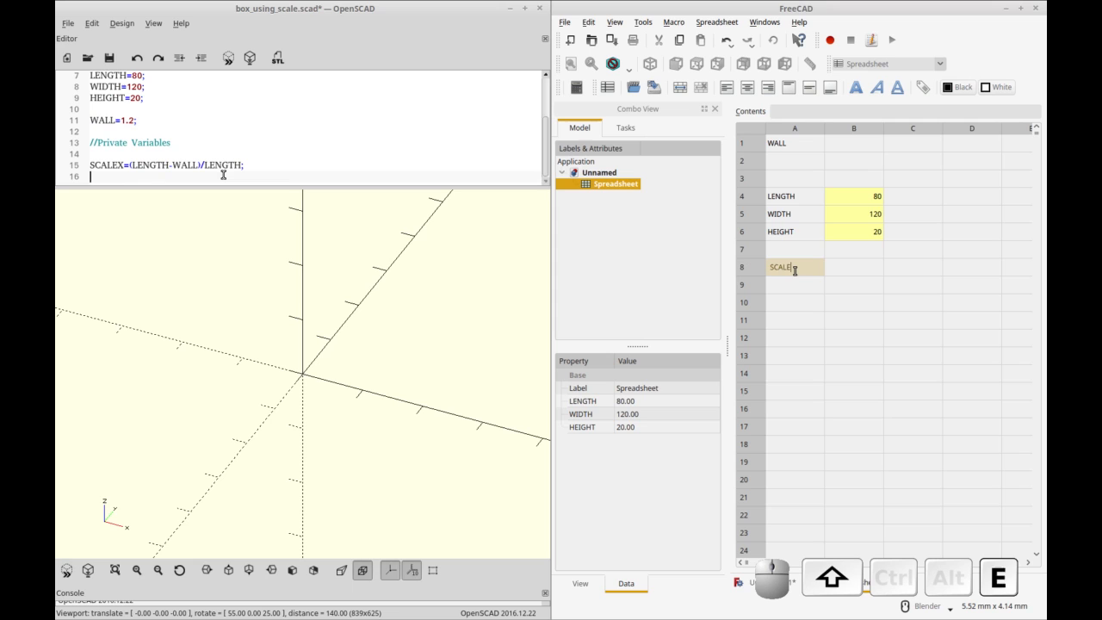
{"action": "type", "text": "SCALE"}
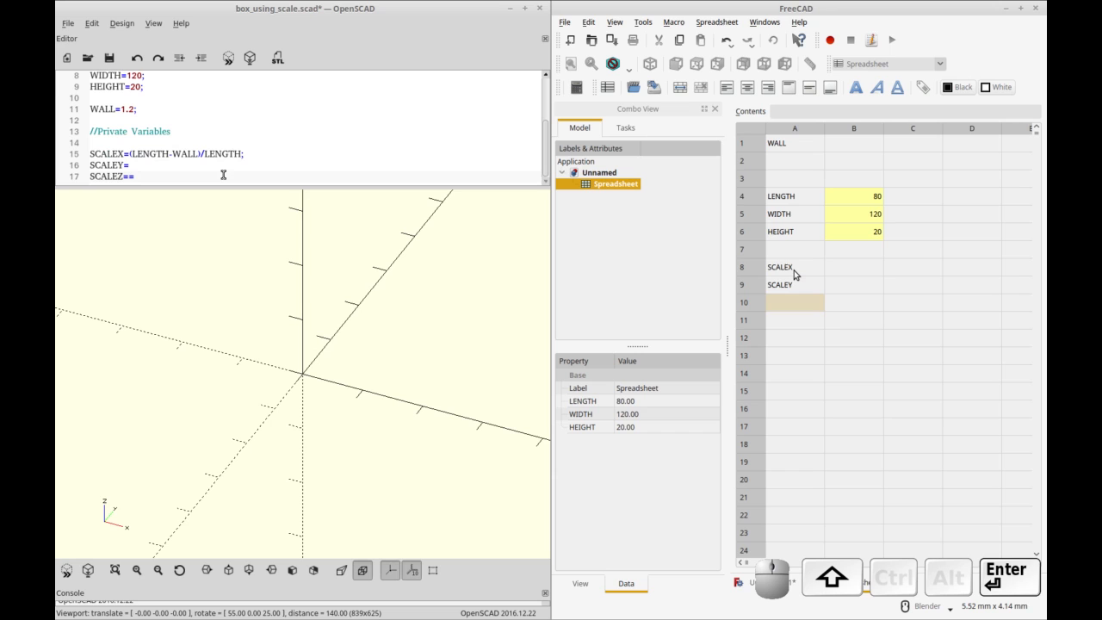
{"action": "type", "text": "SCALEZ"}
{"action": "left_click", "coordinate": [854, 267]}
{"action": "type", "text": "="}
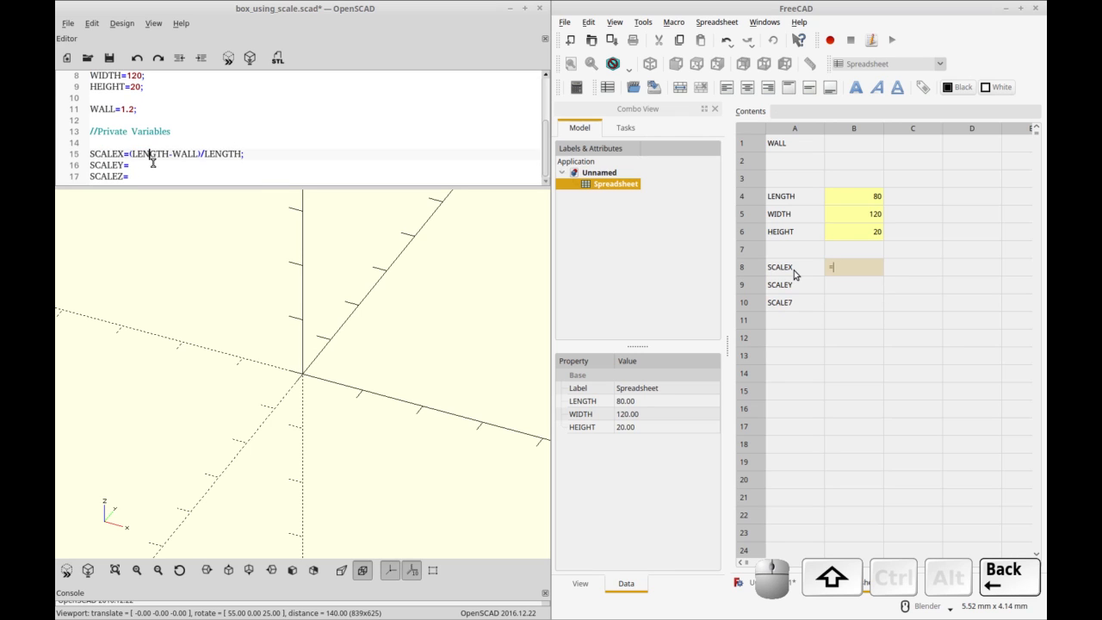
{"action": "type", "text": "WIDTH WIDTH"}
{"action": "type", "text": "(LENGHT"}
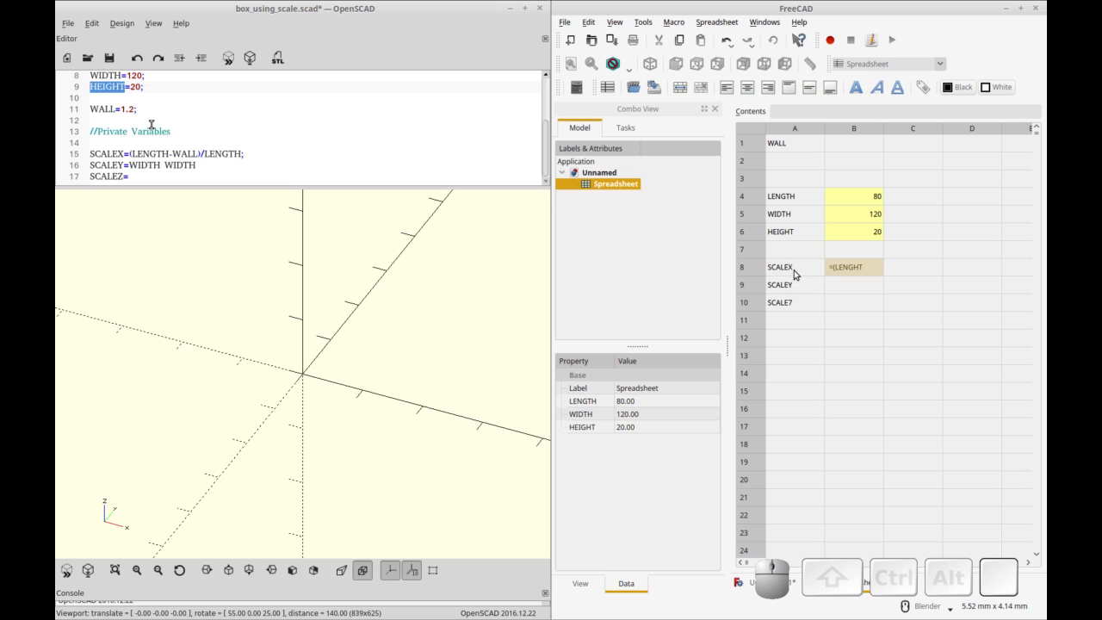
{"action": "type", "text": "HEIGHT/HEIGHT"}
{"action": "type", "text": " - WALL) / LENGTH"}
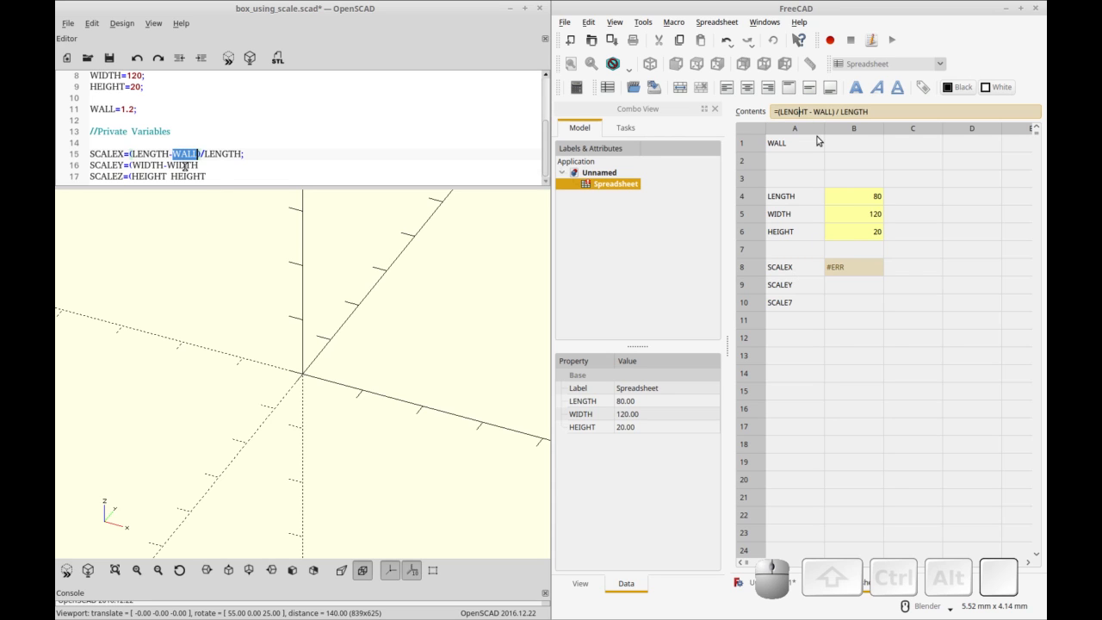
{"action": "key", "text": "Return"}
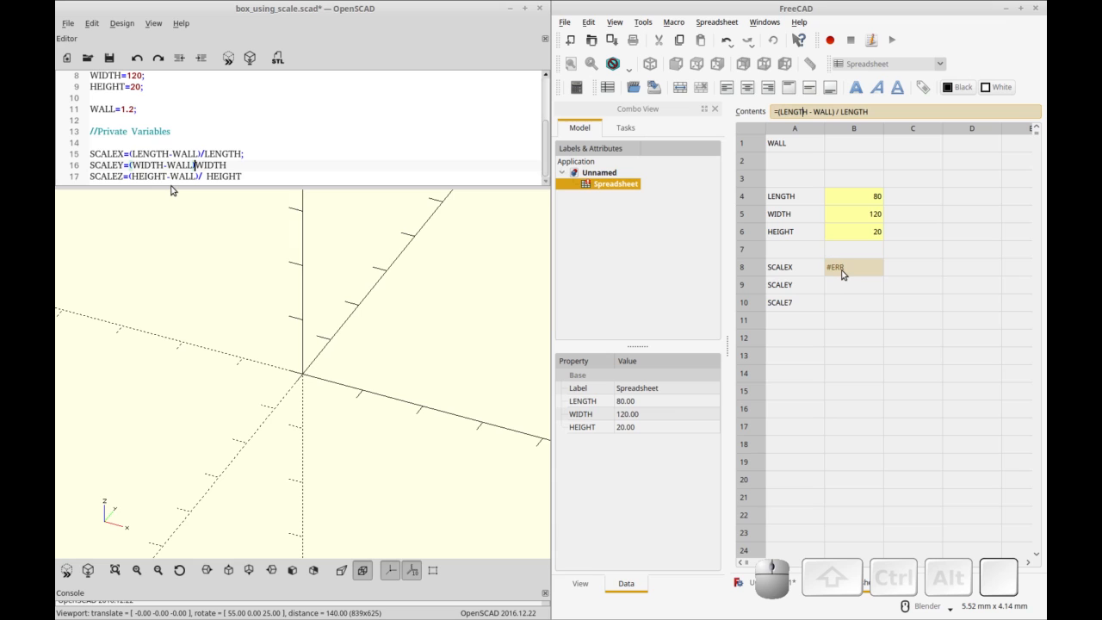
{"action": "mouse_move", "coordinate": [844, 273]}
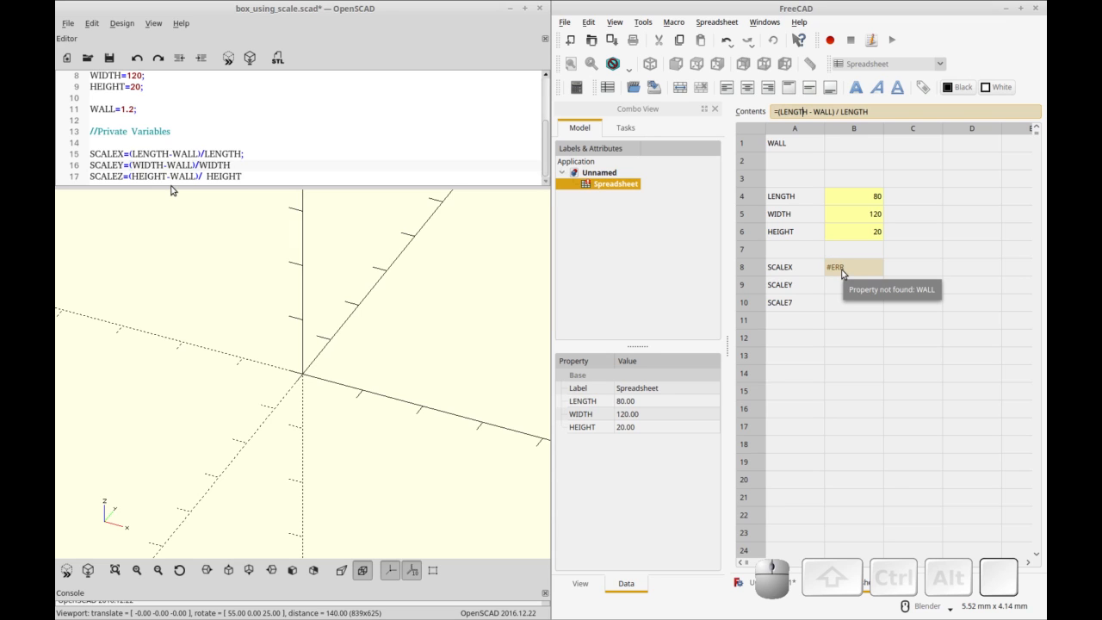
{"action": "left_click", "coordinate": [244, 176]}
{"action": "type", "text": ";"}
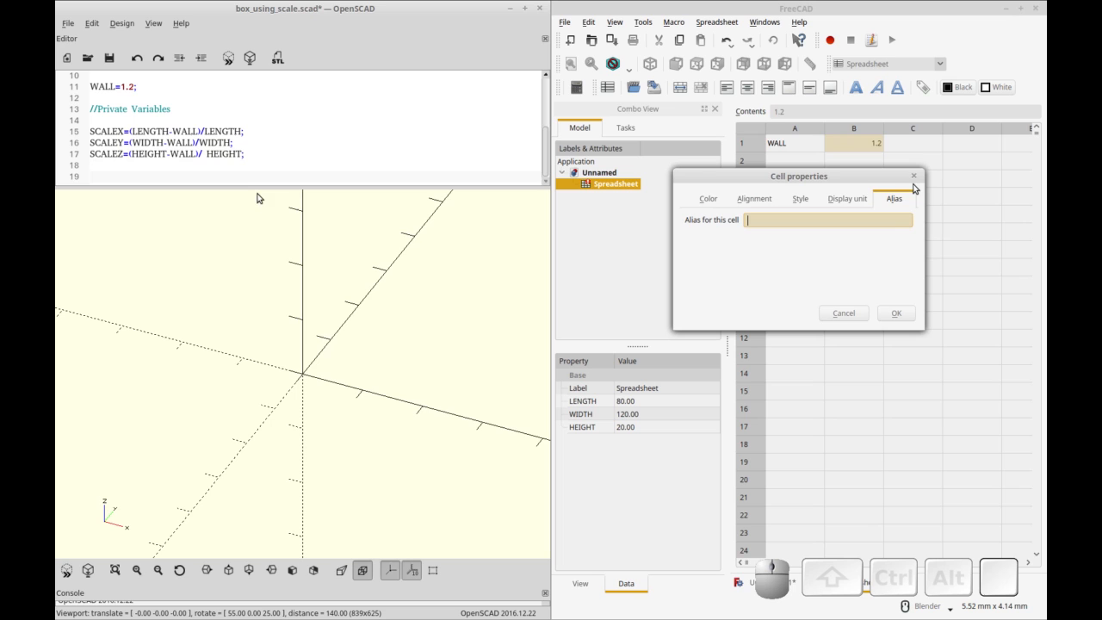
- Name the WALL cell and begin cube([LENGTH-RADIUS, WIDTH-RADIUS, ...]) with the SCALEY formula
{"action": "type", "text": "WALL"}
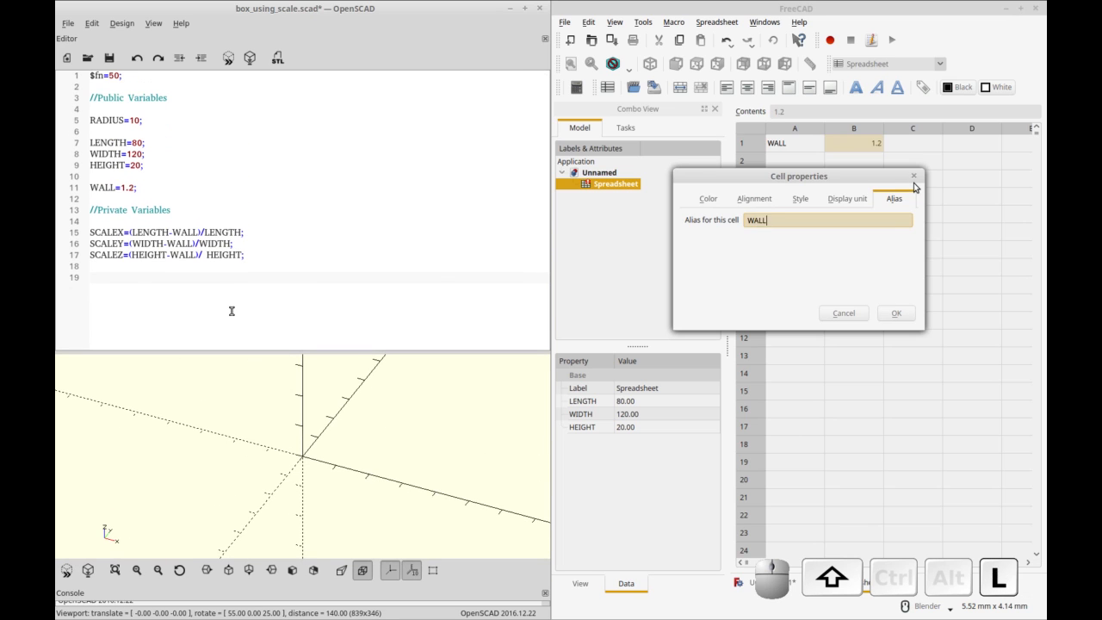
{"action": "left_click", "coordinate": [895, 313]}
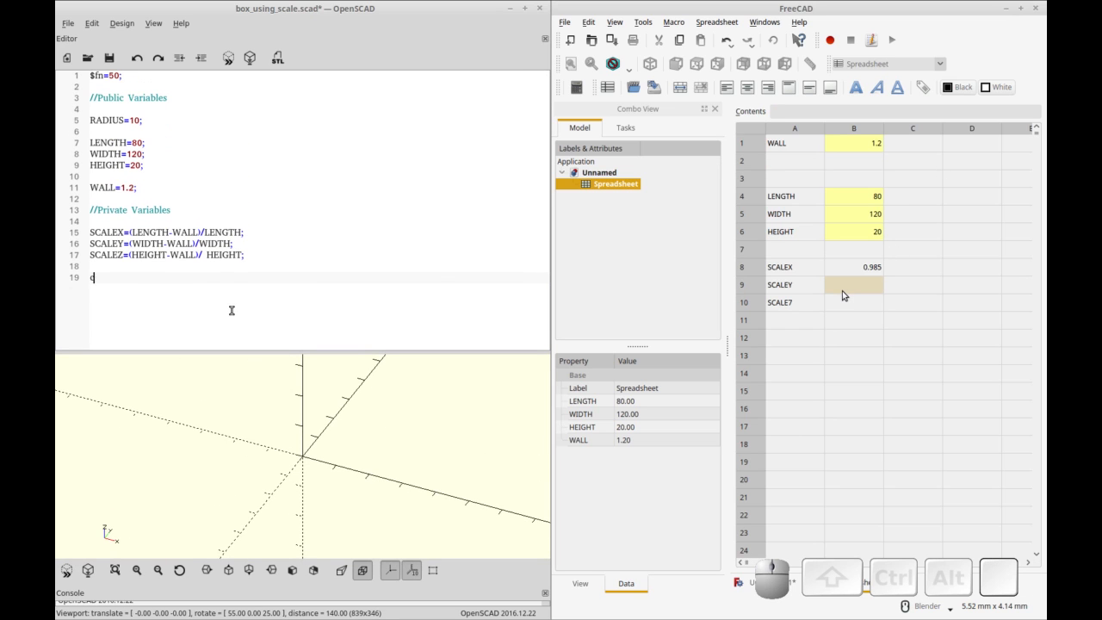
{"action": "type", "text": "cube("}
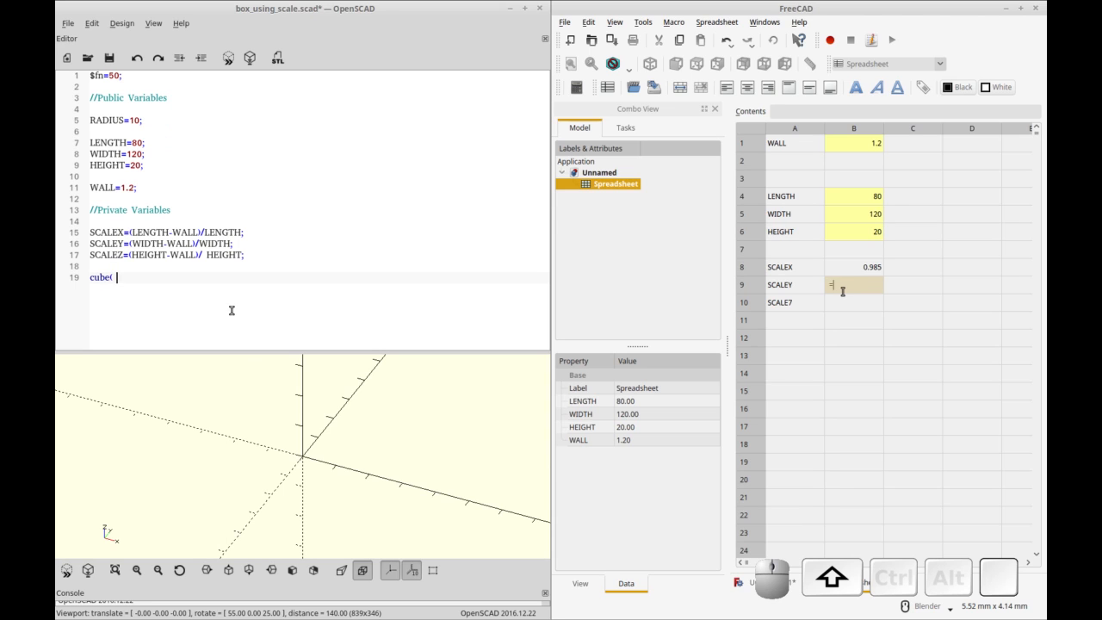
{"action": "type", "text": "=(WIDTH"}
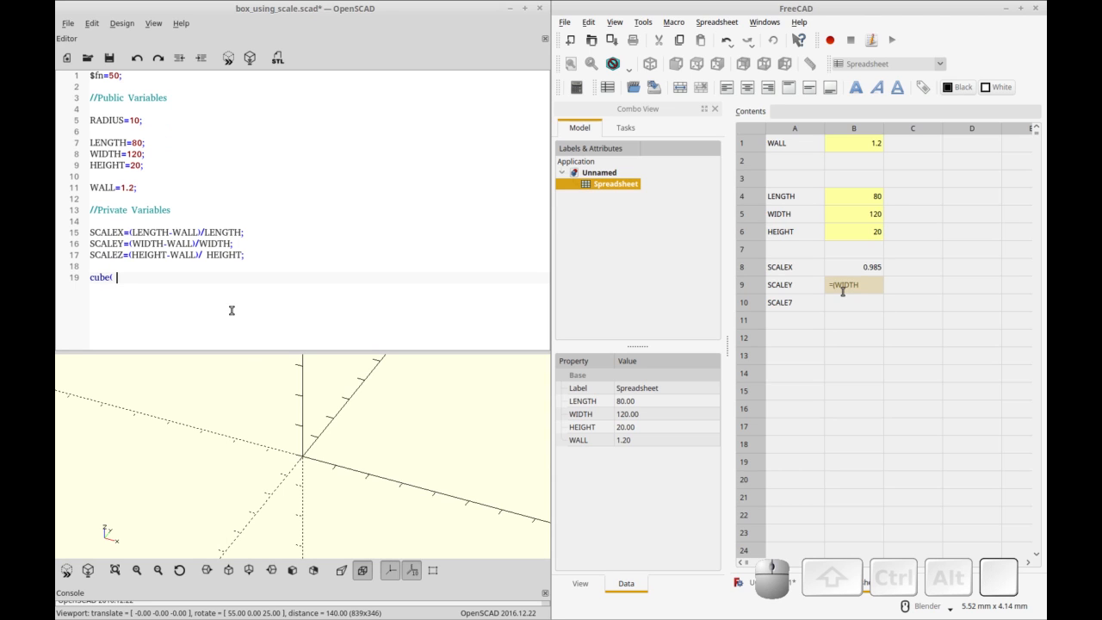
{"action": "type", "text": "[ LENGTH-RADIUS"}
{"action": "type", "text": "-WALL)/"}
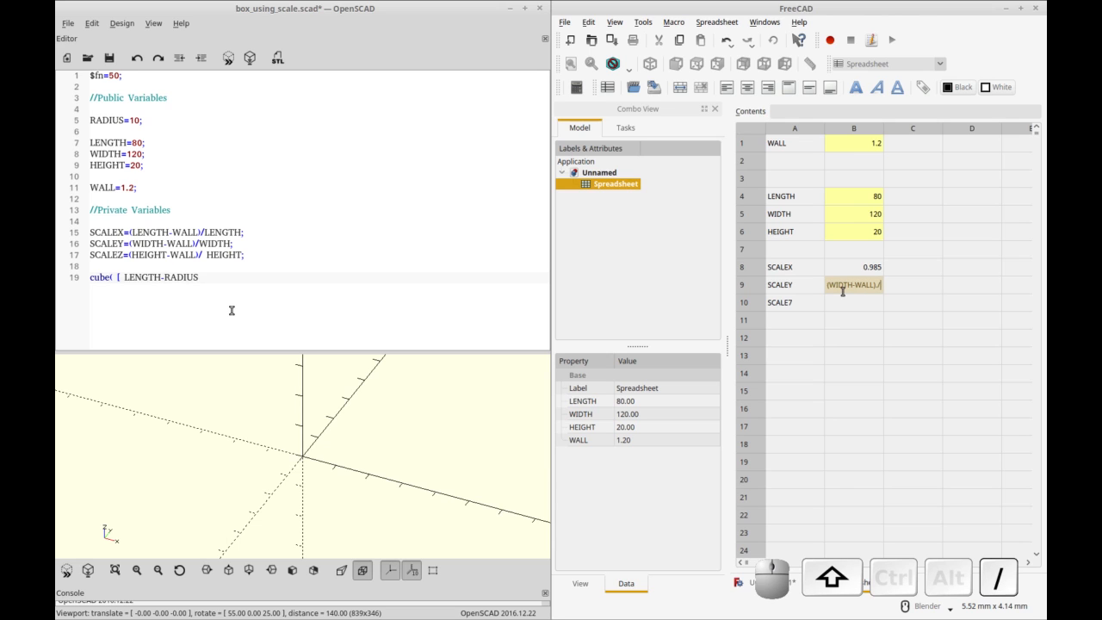
{"action": "type", "text": ", WIDTH-RADIUS, HEIGHT"}
{"action": "left_click", "coordinate": [854, 301]}
{"action": "type", "text": "="}
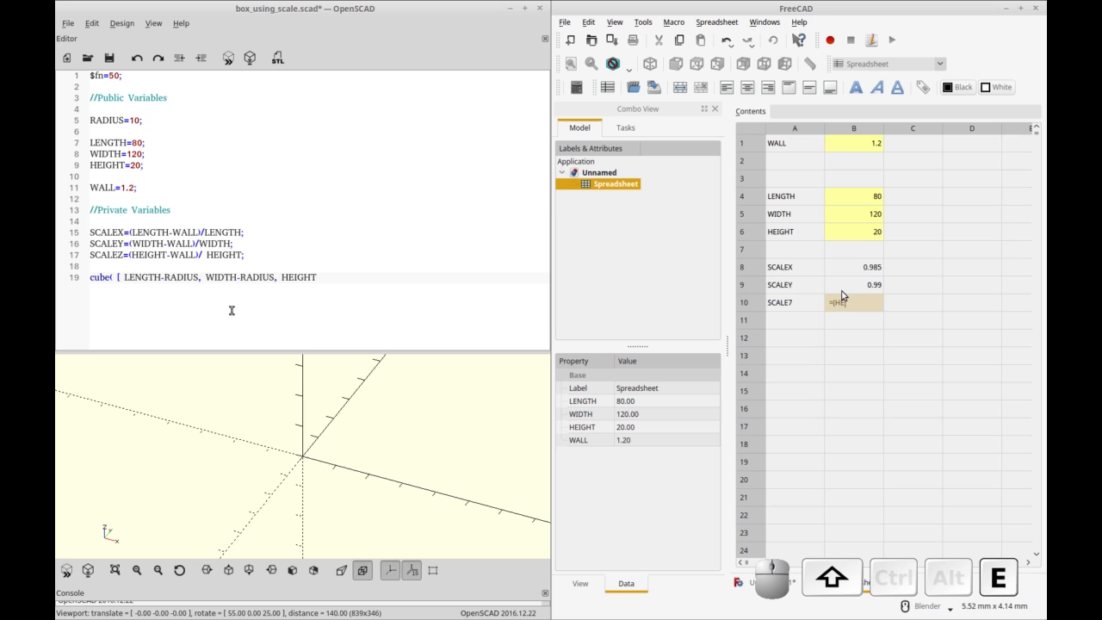
- Enter the SCALEZ formula (HEIGHT-WALL)/HEIGHT and start a linear_extrude call
{"action": "type", "text": "(HEIGHT-"}
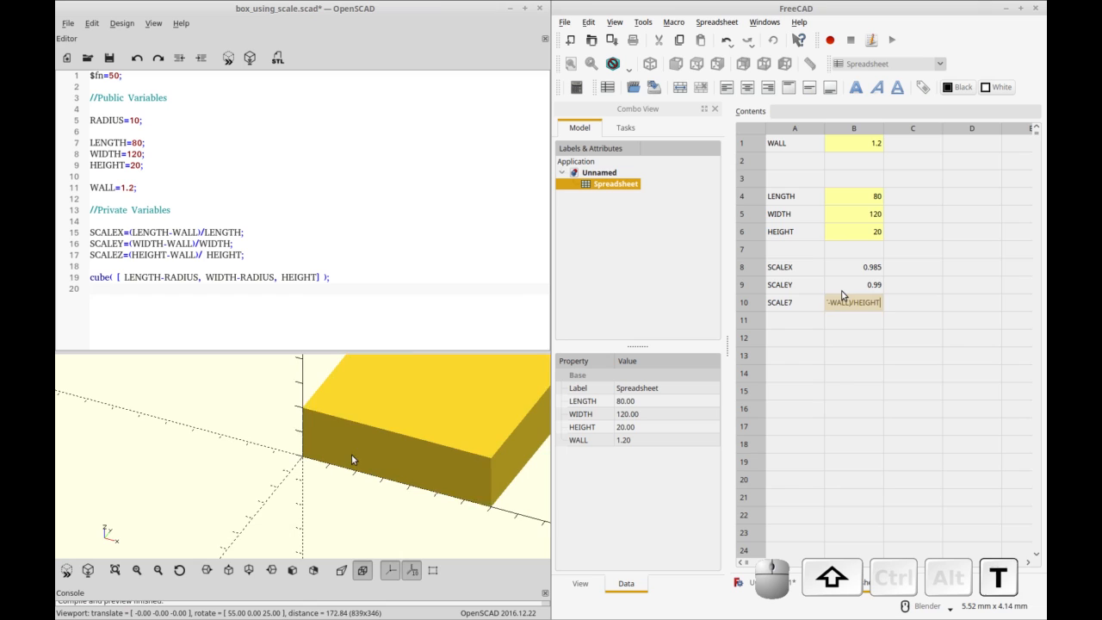
{"action": "key", "text": "Return"}
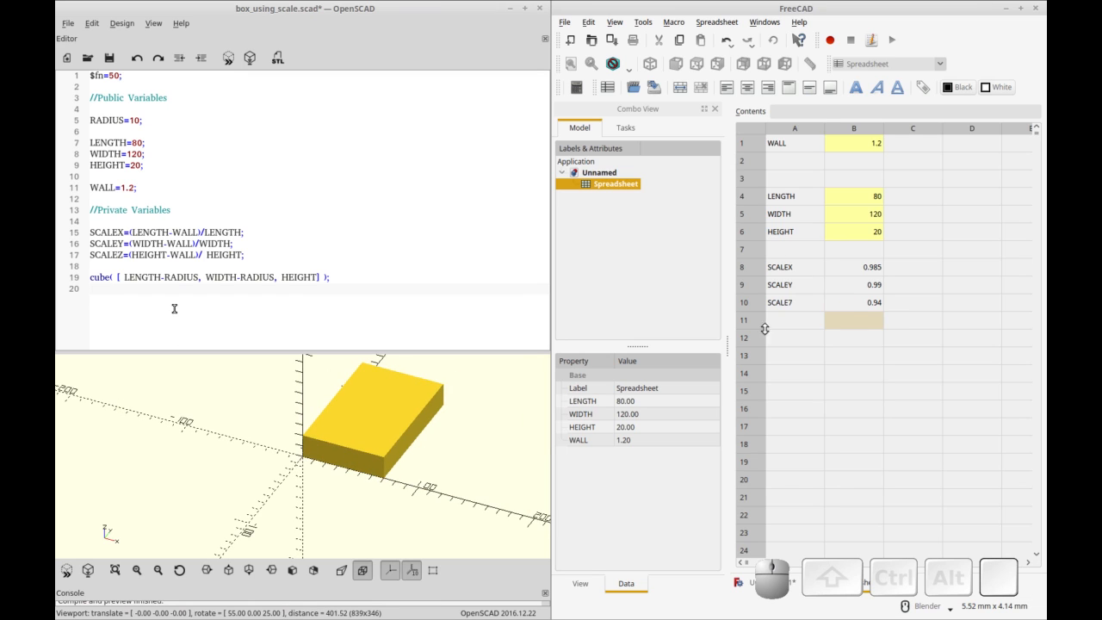
{"action": "type", "text": "linear"}
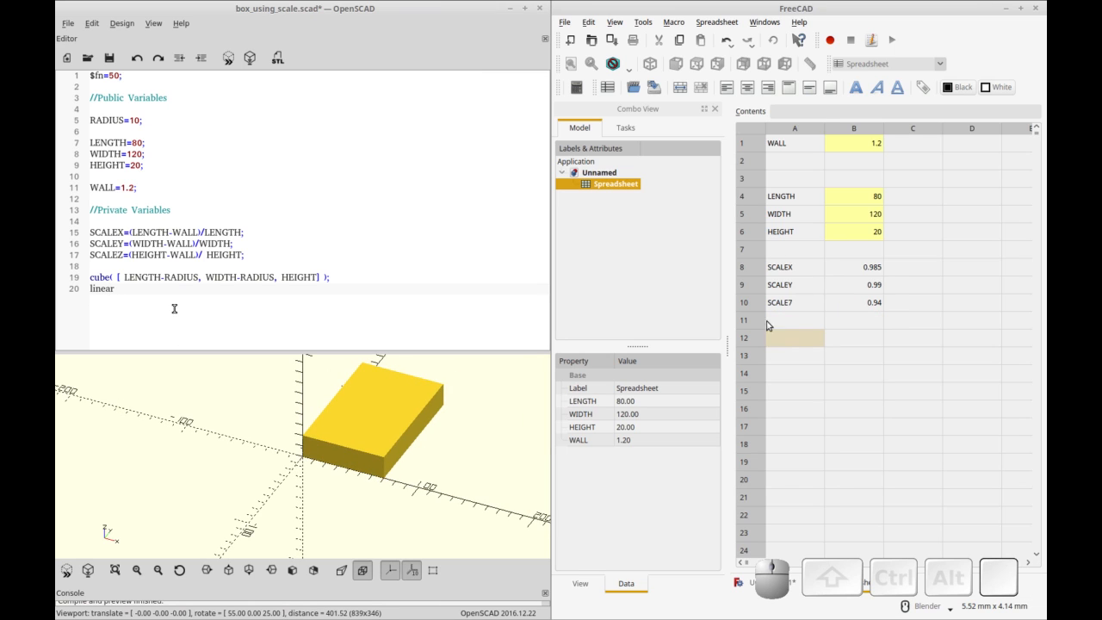
{"action": "type", "text": "_extrude(1"}
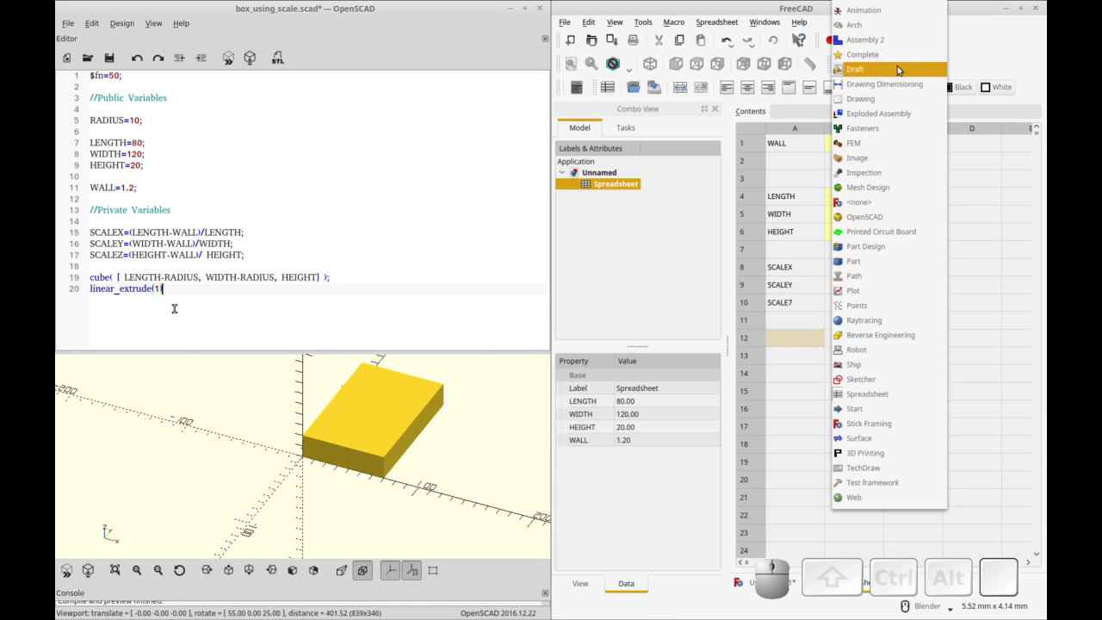
- Switch FreeCAD to the Part workbench to add a cube solid
{"action": "left_click", "coordinate": [854, 262]}
{"action": "type", "text": "min"}
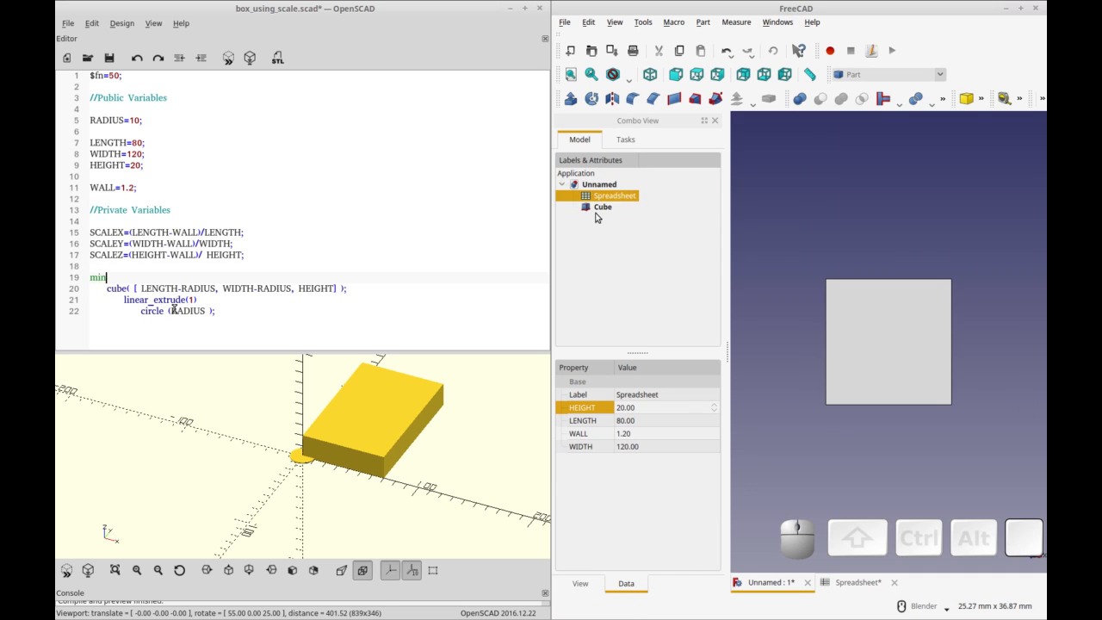
- Drive the Cube's length and height from the spreadsheet LENGTH and HEIGHT aliases
{"action": "left_click", "coordinate": [602, 206]}
{"action": "type", "text": "Spreadsheet."}
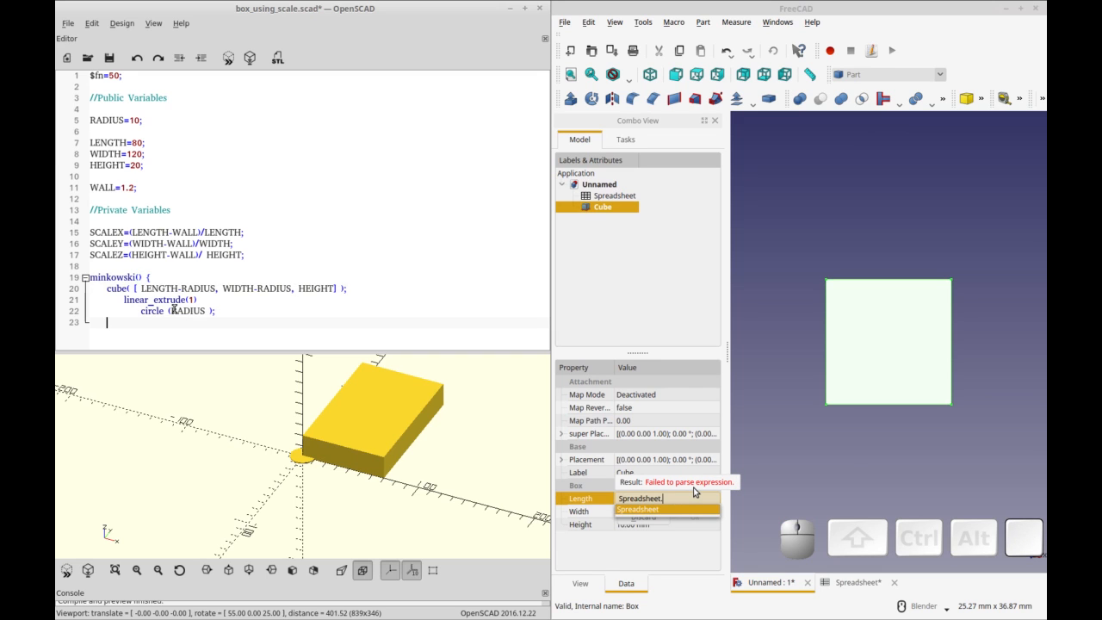
{"action": "type", "text": "L"}
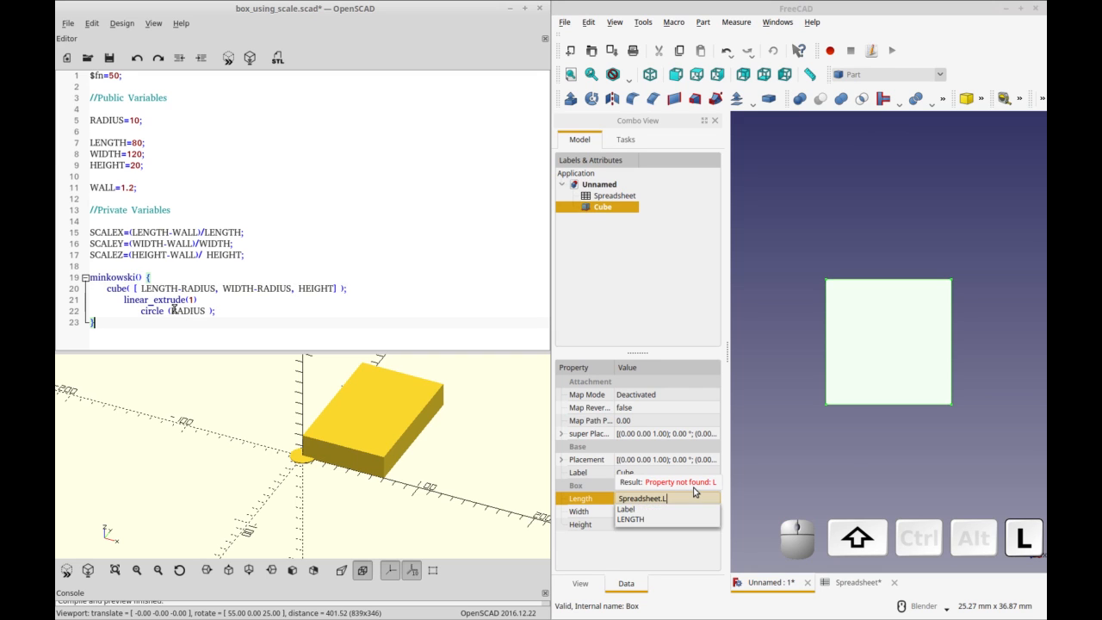
{"action": "left_click", "coordinate": [631, 520]}
{"action": "type", "text": "Spreadshee"}
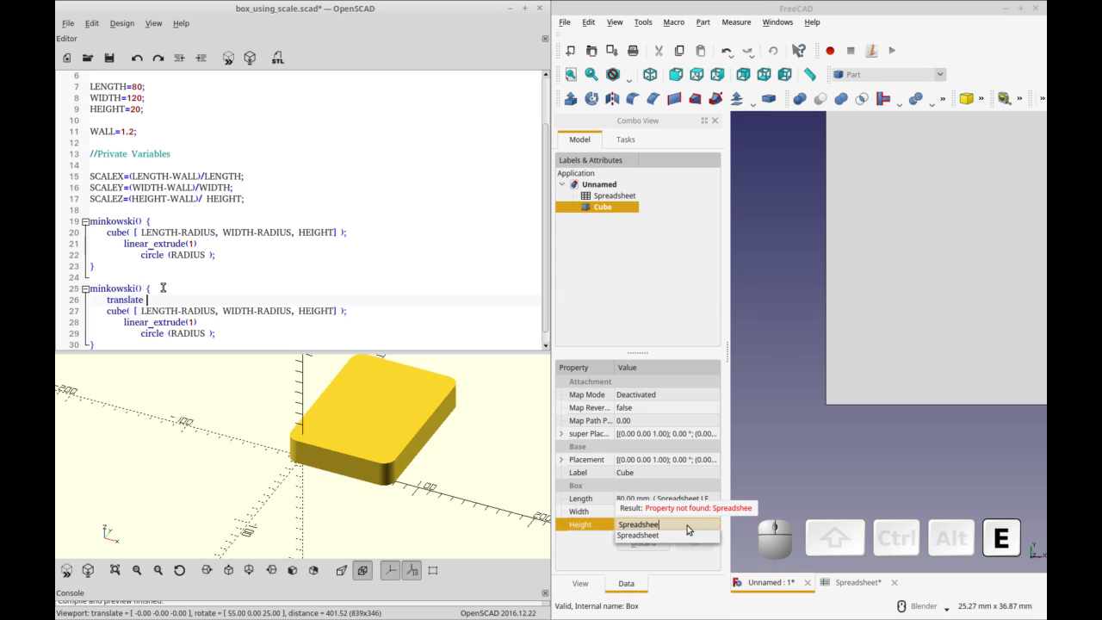
{"action": "type", "text": "HEI"}
{"action": "type", "text": " ([ WALL/2, )"}
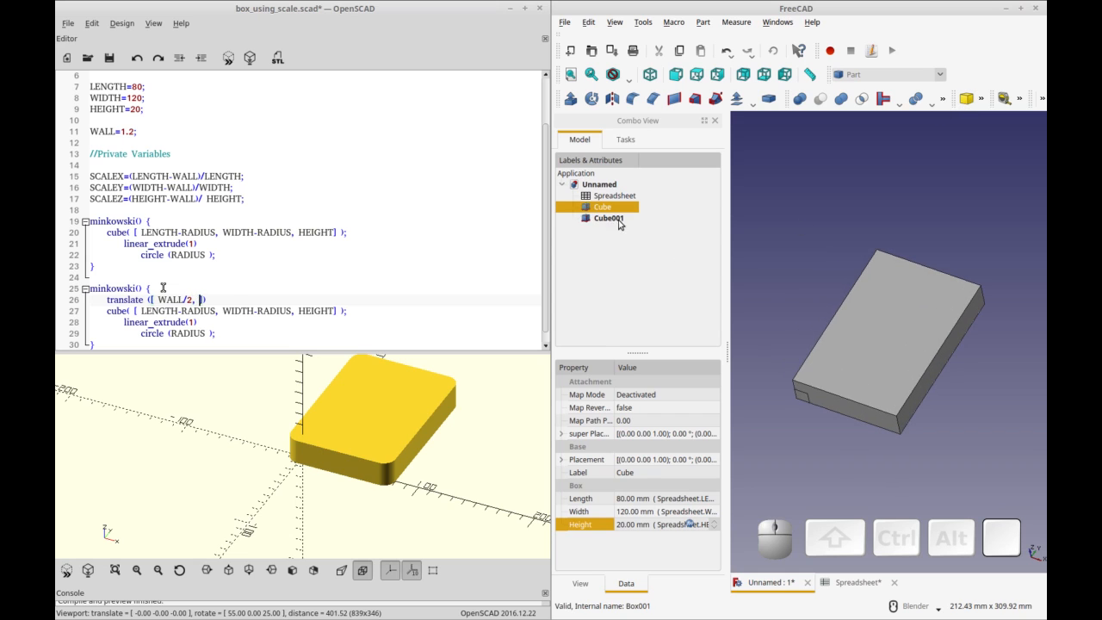
- Start Cube001 spreadsheet expressions and write scale([SCALEX, ...]) in the code
{"action": "left_click", "coordinate": [608, 217]}
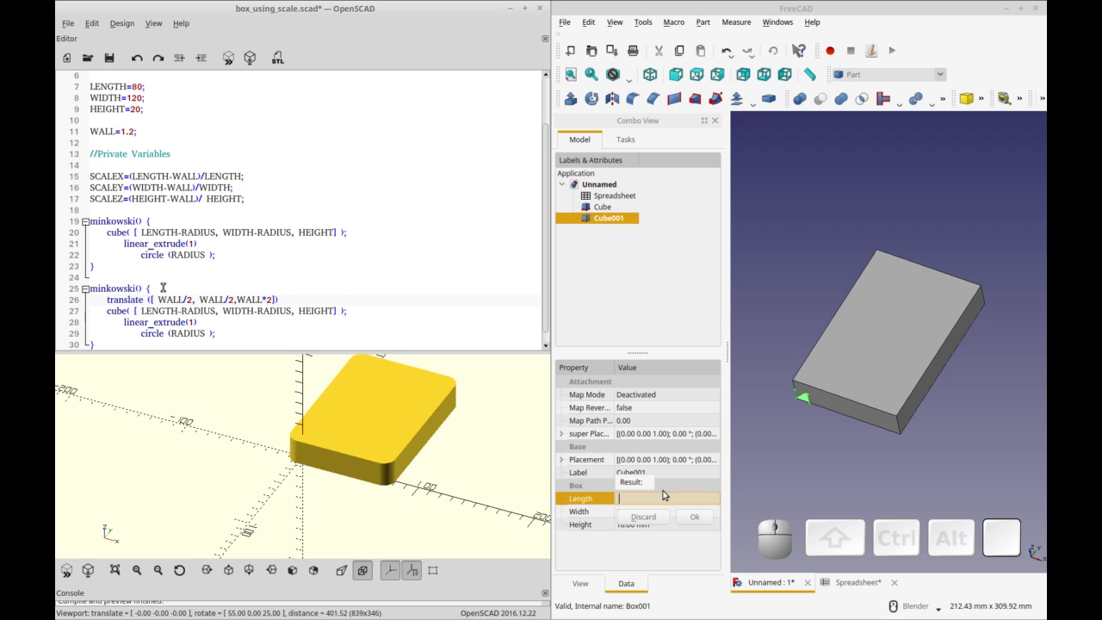
{"action": "type", "text": "Sprean"}
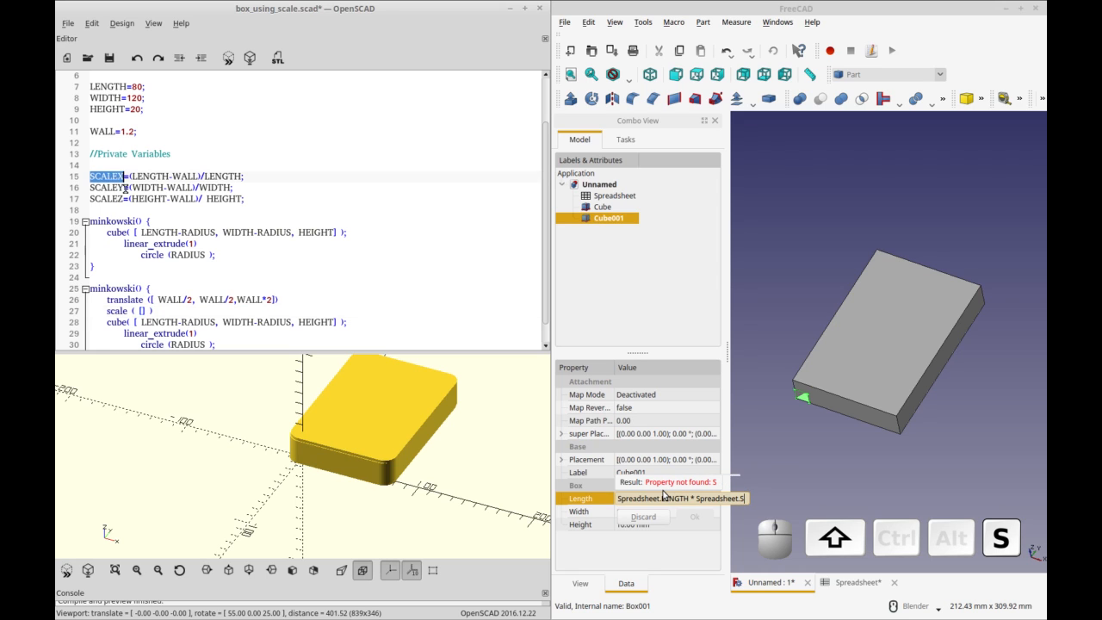
{"action": "type", "text": "X"}
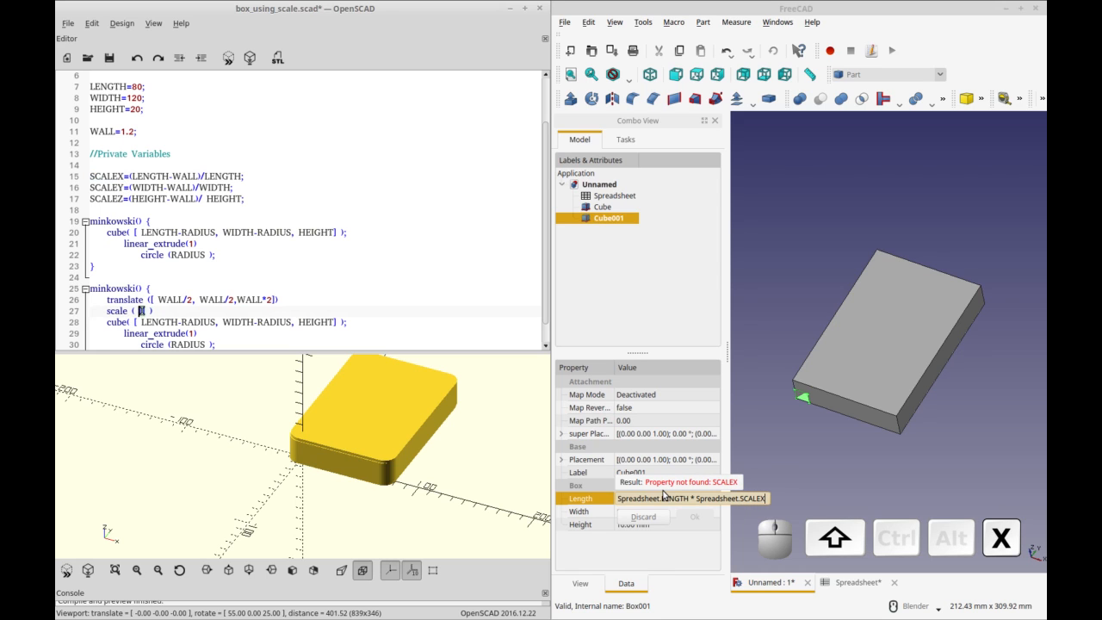
{"action": "type", "text": "SCALEX,SCALEX,SCALEZ]"}
{"action": "left_click", "coordinate": [298, 288]}
{"action": "type", "text": "#"}
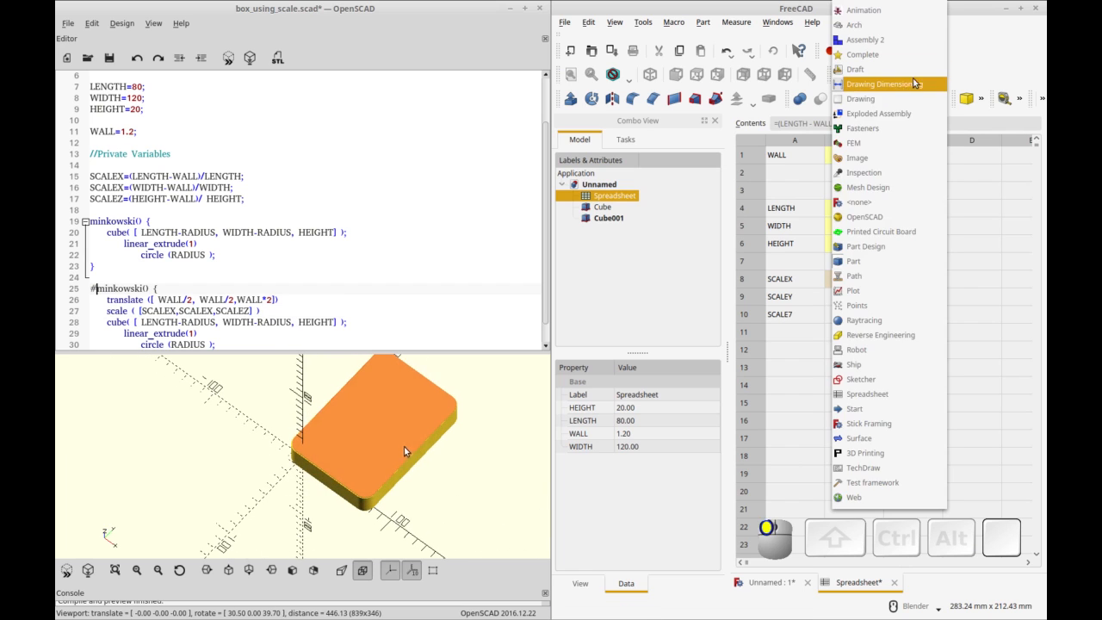
- In the Spreadsheet workbench, alias the scale ratio cells SCALEX and SCALEY
{"action": "left_click", "coordinate": [866, 393]}
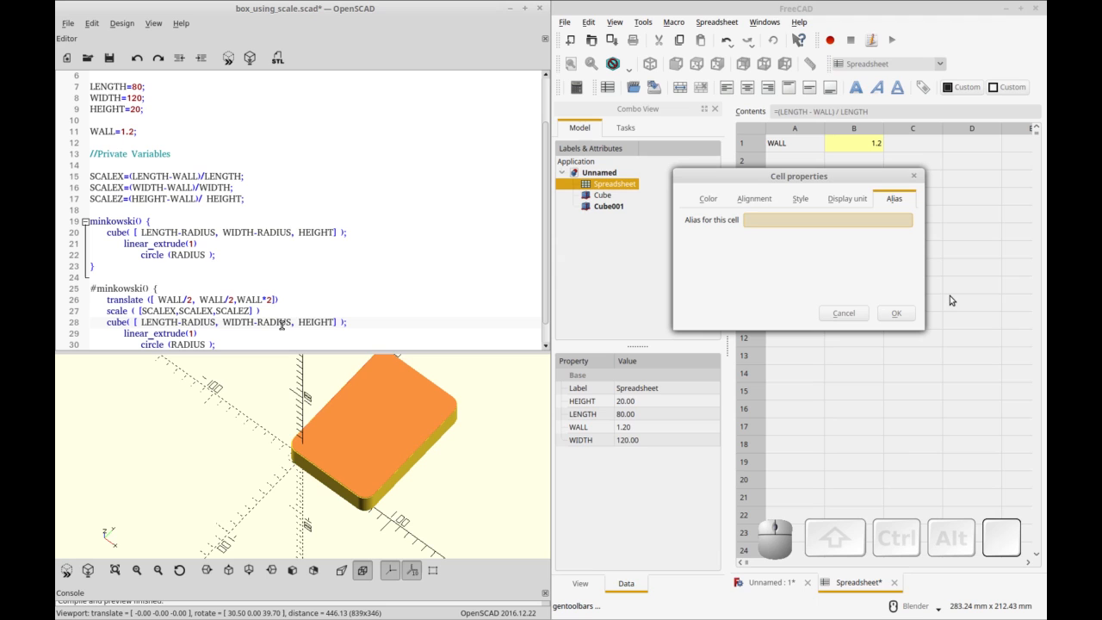
{"action": "type", "text": "SCALE"}
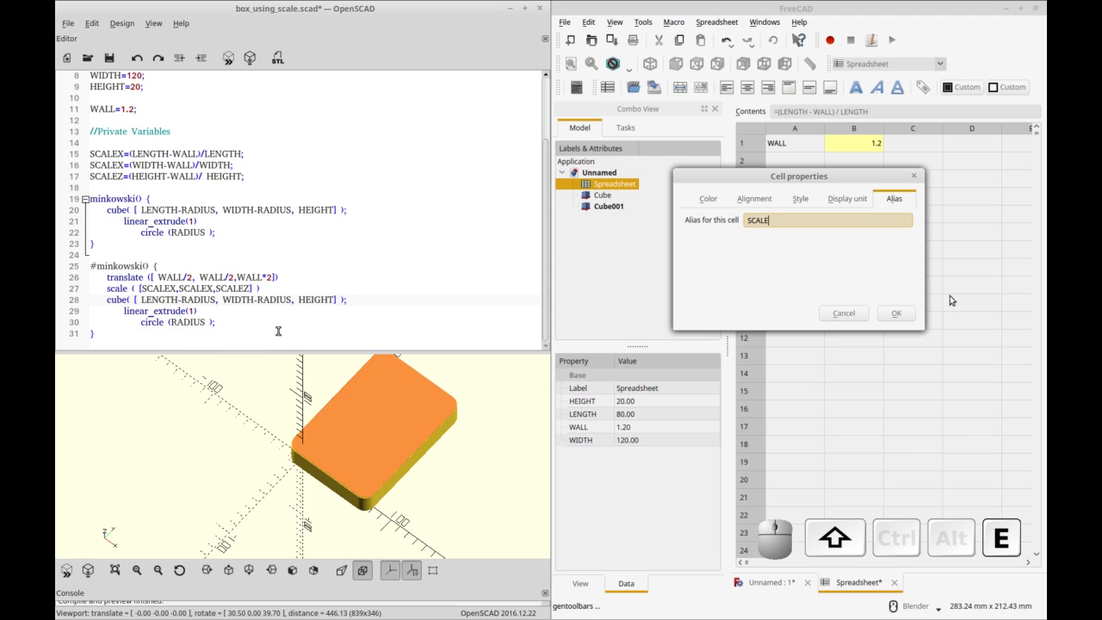
{"action": "left_click", "coordinate": [895, 314]}
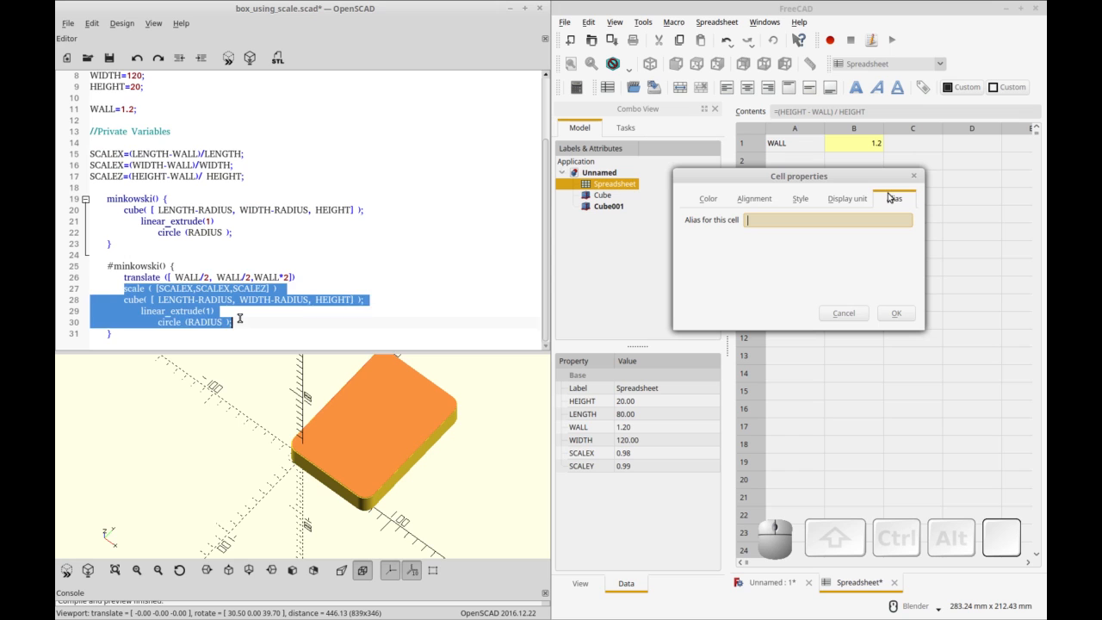
{"action": "type", "text": "SCALE"}
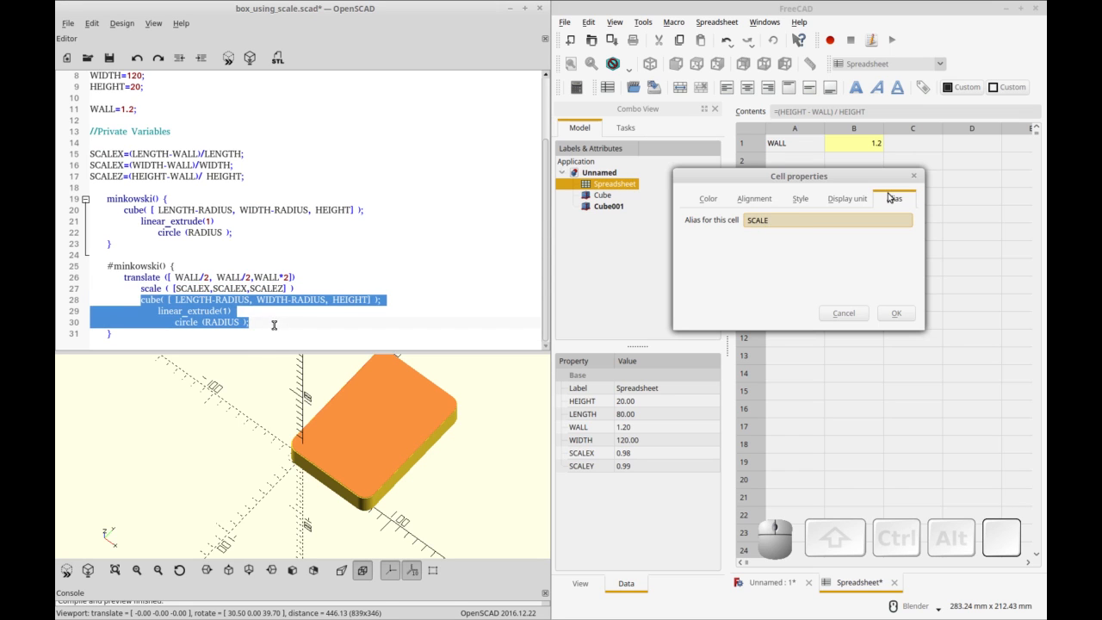
{"action": "left_click", "coordinate": [896, 313]}
{"action": "type", "text": "differnec"}
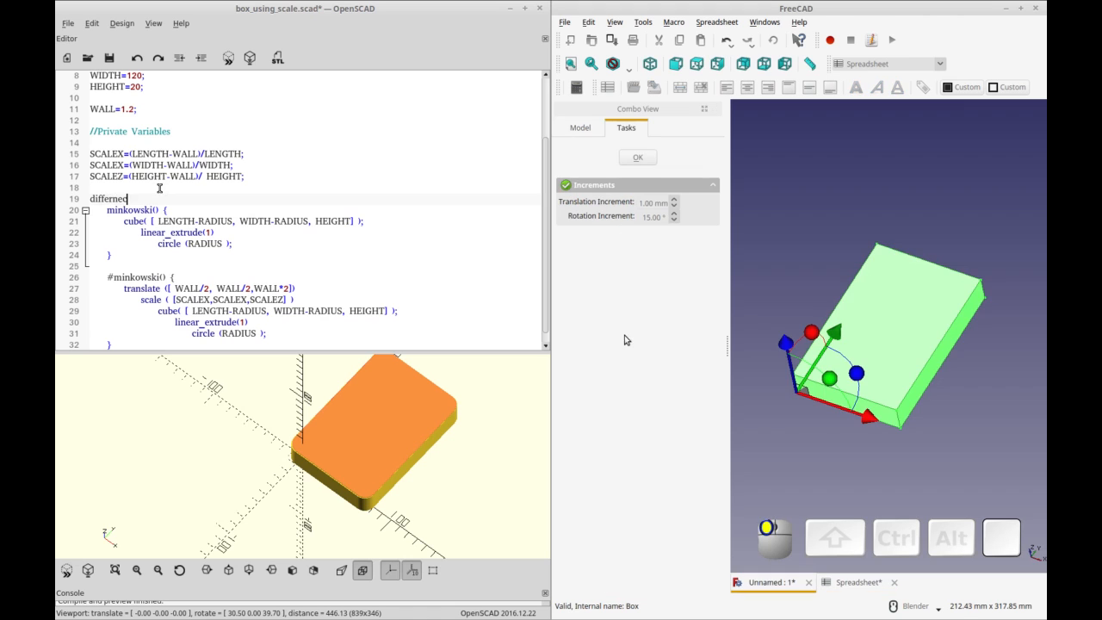
- Confirm the second cube and start a Spreadsheet expression for Cube001's length
{"action": "left_click", "coordinate": [579, 127]}
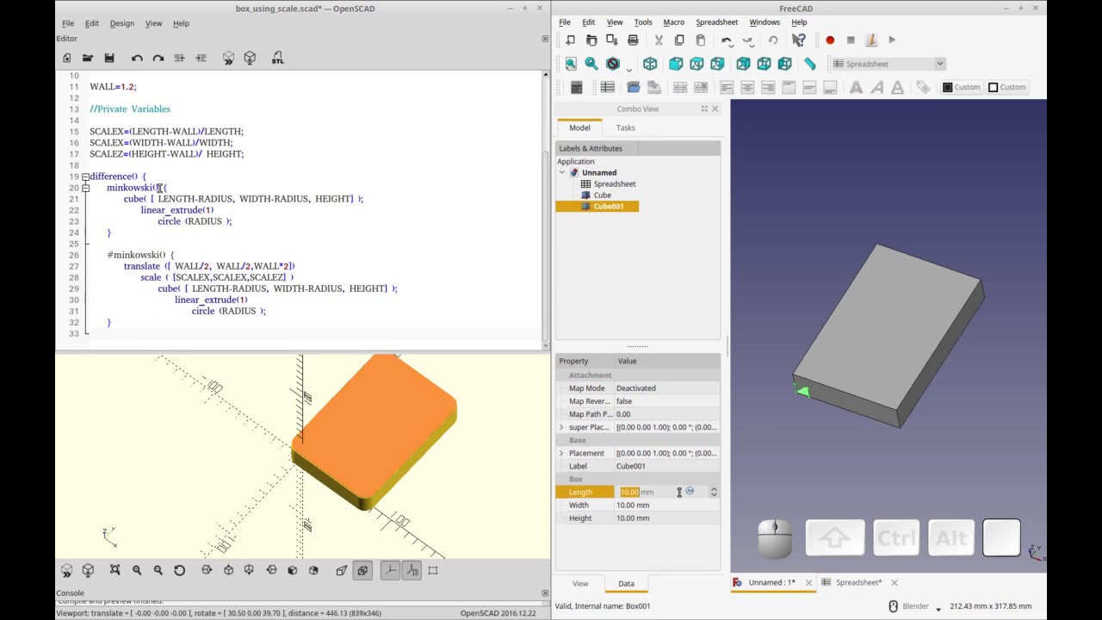
{"action": "double_click", "coordinate": [663, 492]}
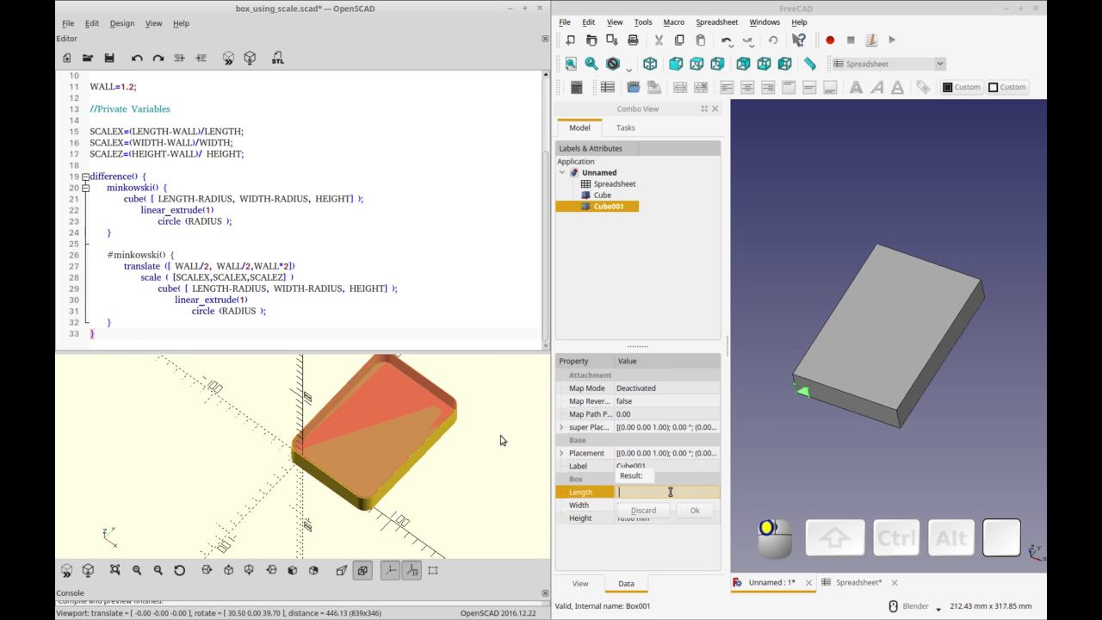
{"action": "type", "text": "Spreadsheet.SC"}
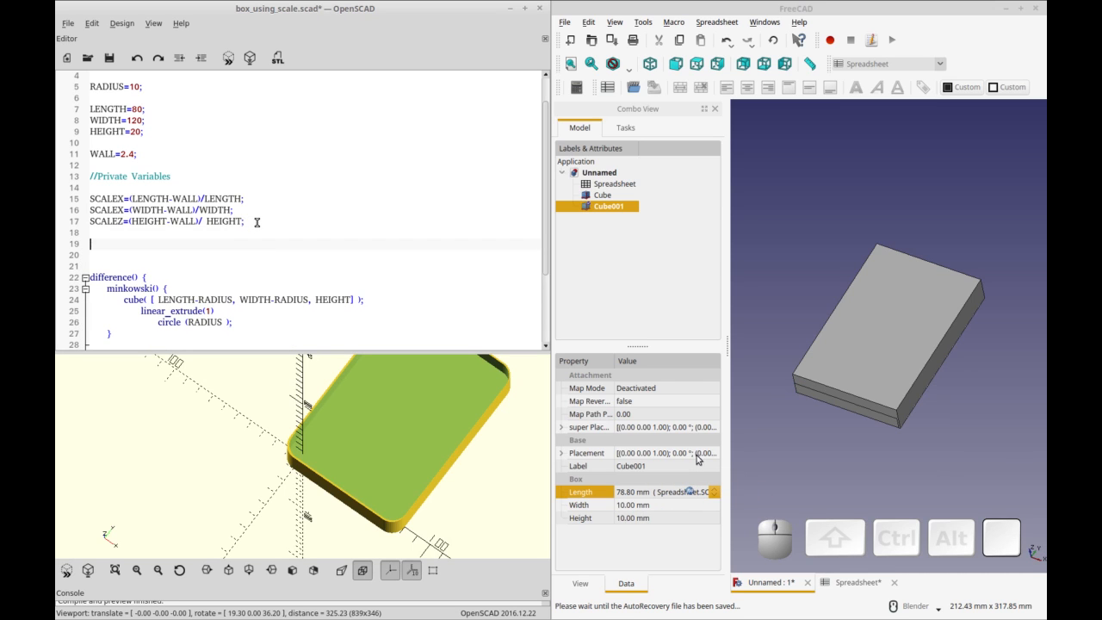
- Enter Spreadsheet-based size formulas for Cube001 and wrap the code in a translate
{"action": "type", "text": "translate"}
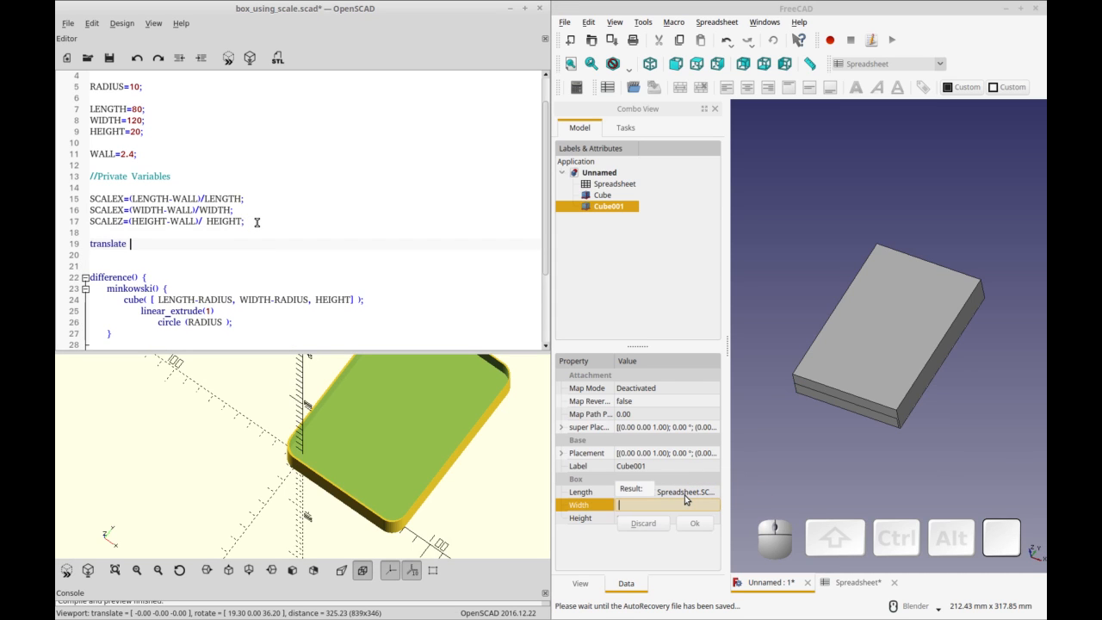
{"action": "type", "text": "Spreadsheet"}
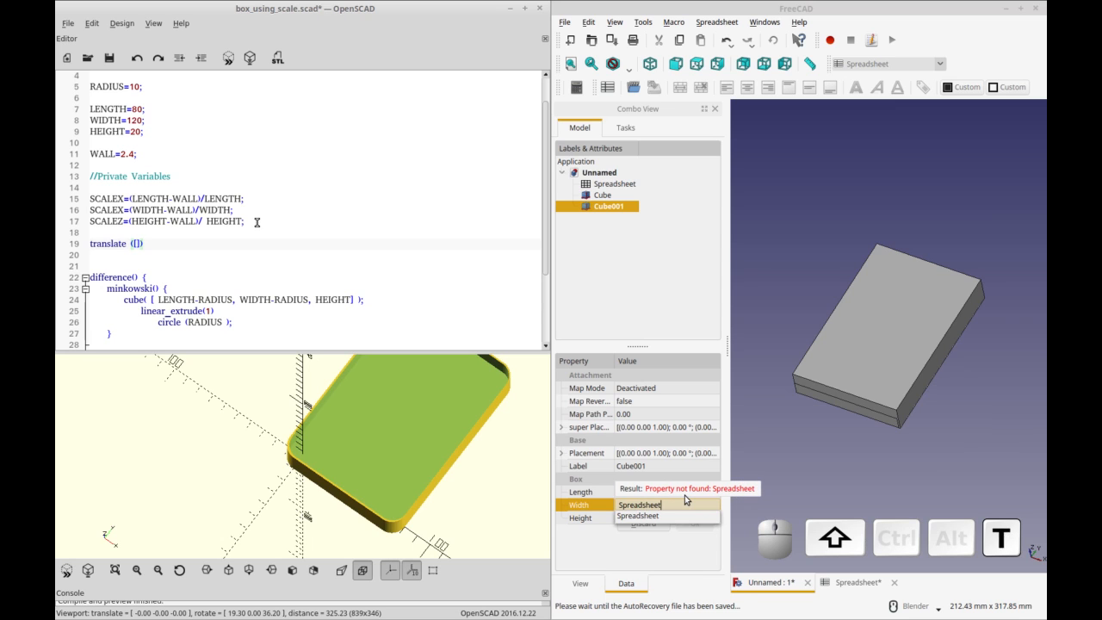
{"action": "type", "text": ".S"}
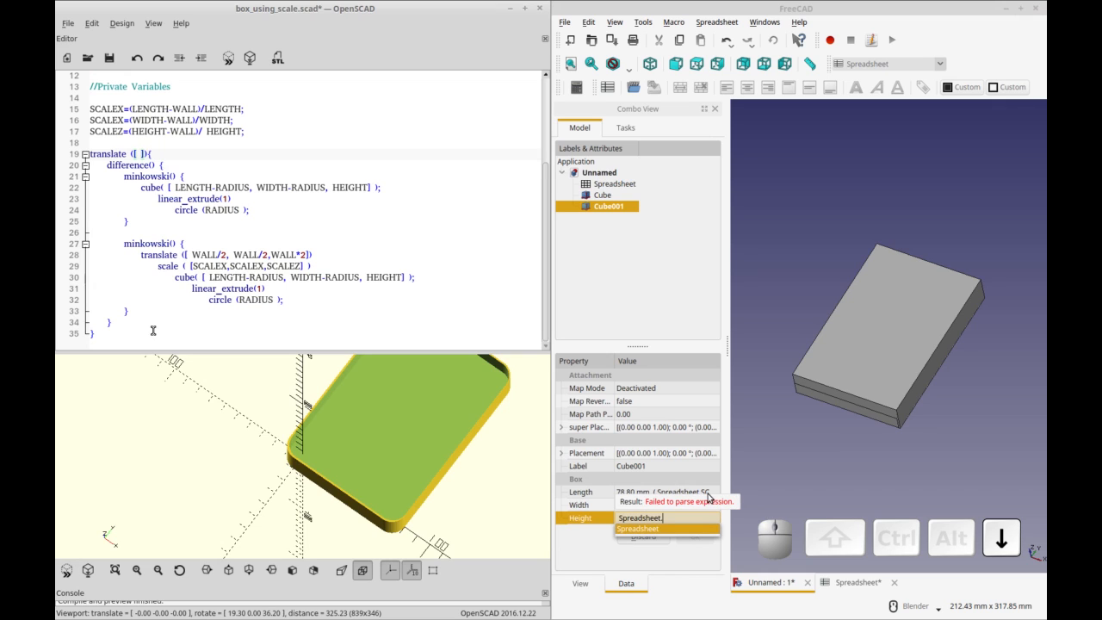
{"action": "type", "text": "SCALEZ *"}
{"action": "left_click", "coordinate": [315, 153]}
{"action": "type", "text": "RADIUS,RADIUS"}
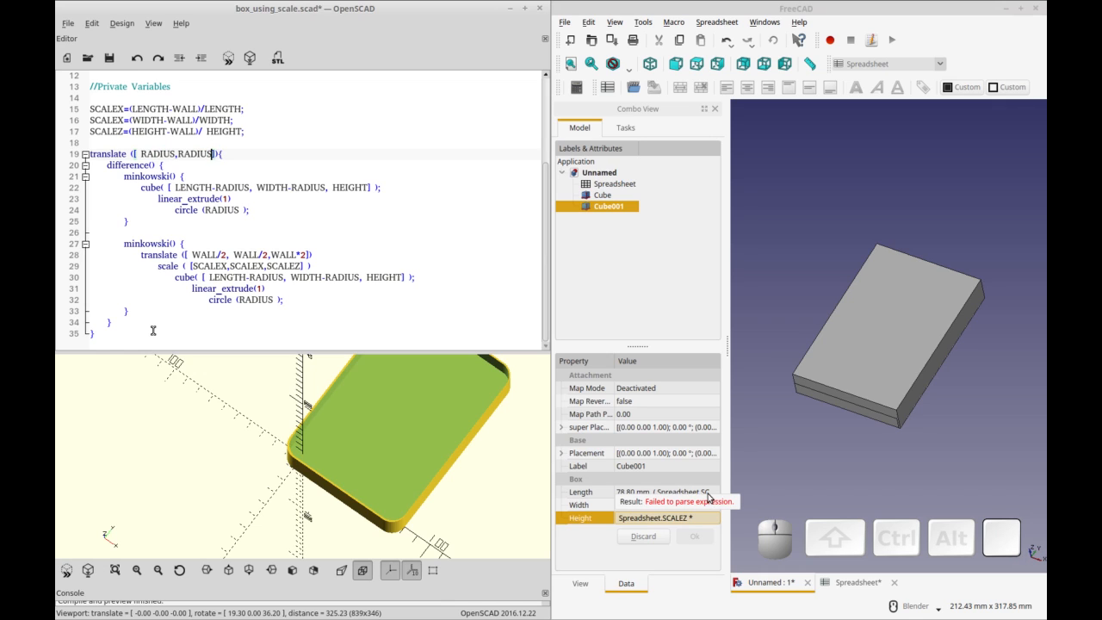
{"action": "type", "text": ",0"}
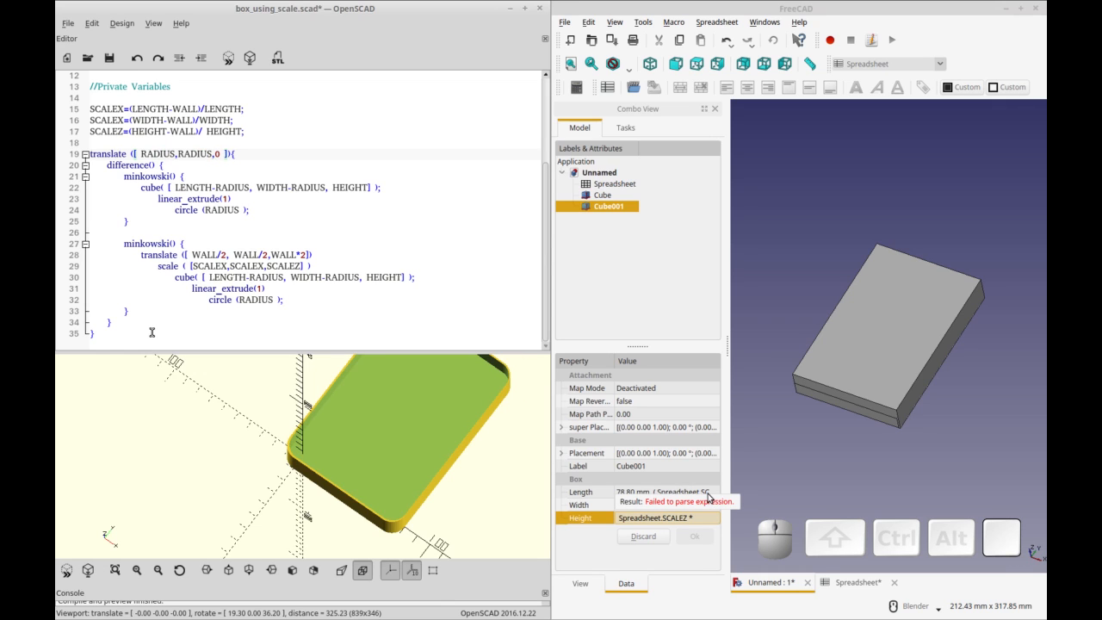
{"action": "type", "text": "Spreads"}
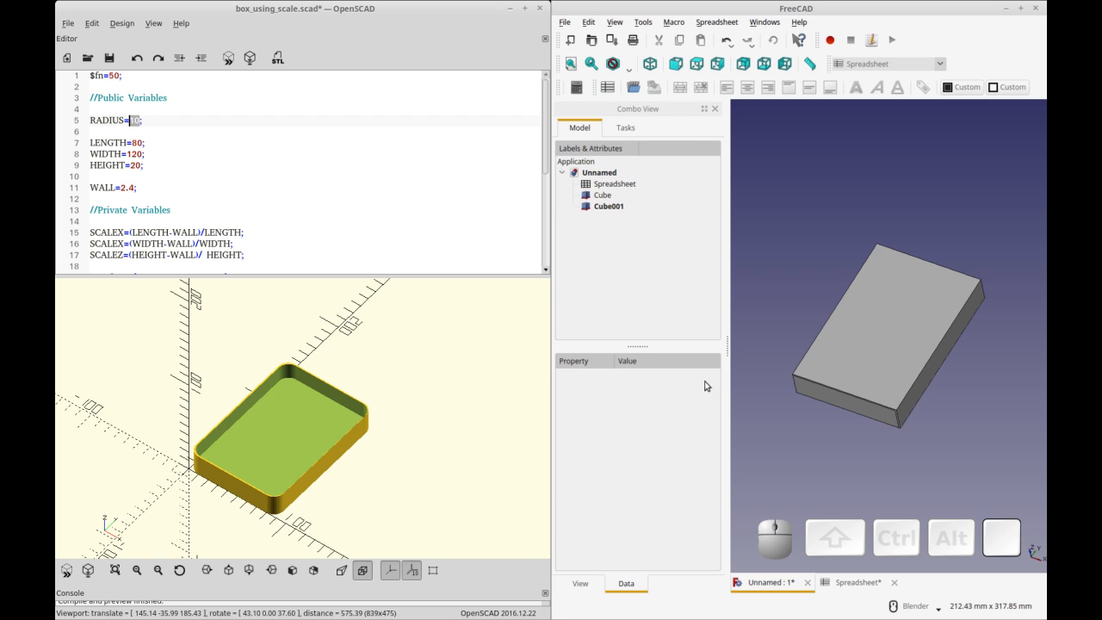
- Start an x-position expression WALL/2 for Cube001 and clear the faulty attempt
{"action": "left_click", "coordinate": [609, 206]}
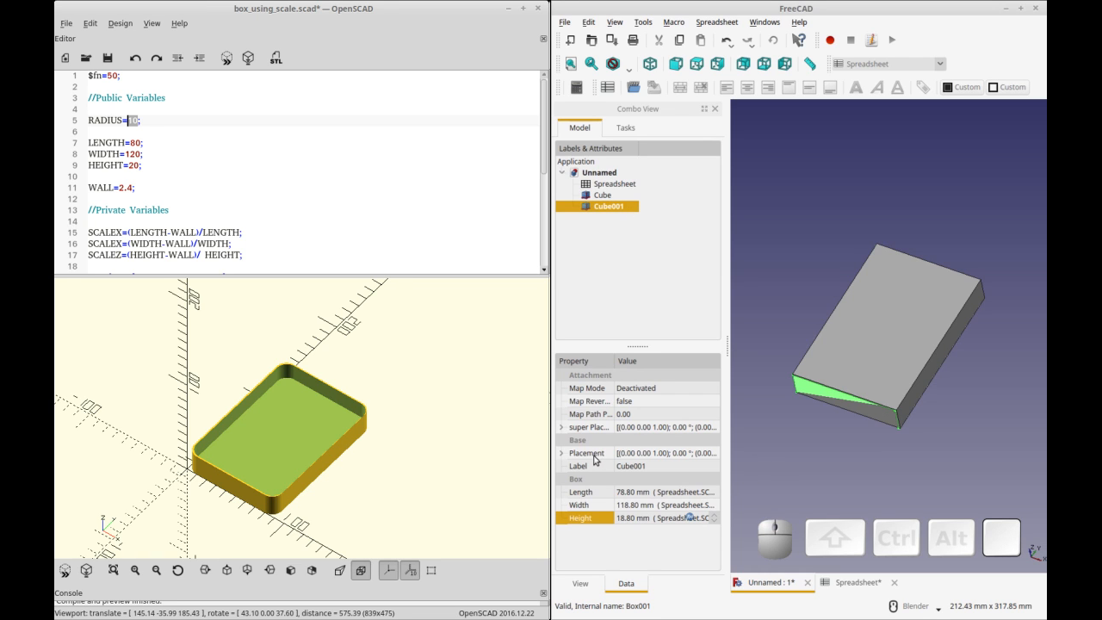
{"action": "left_click", "coordinate": [561, 453]}
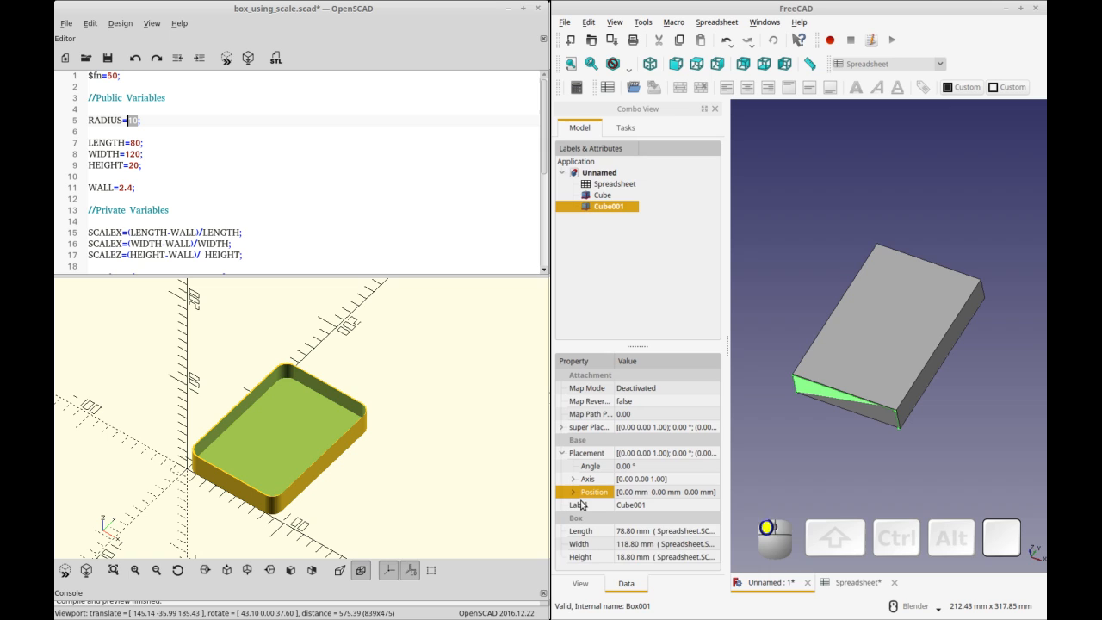
{"action": "left_click", "coordinate": [573, 492]}
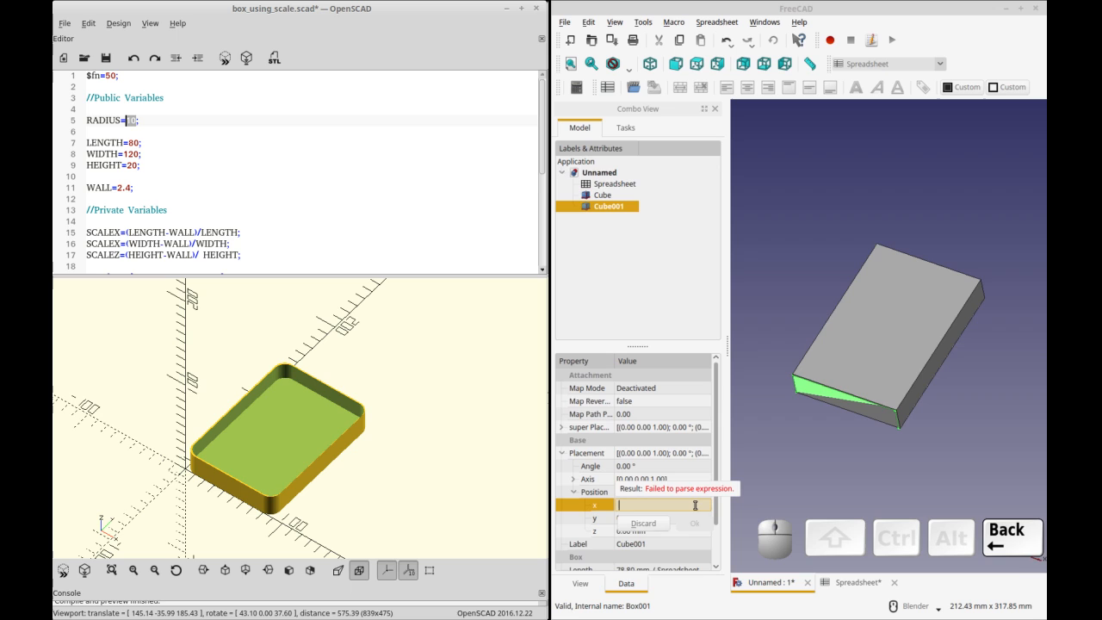
{"action": "type", "text": "WALL/"}
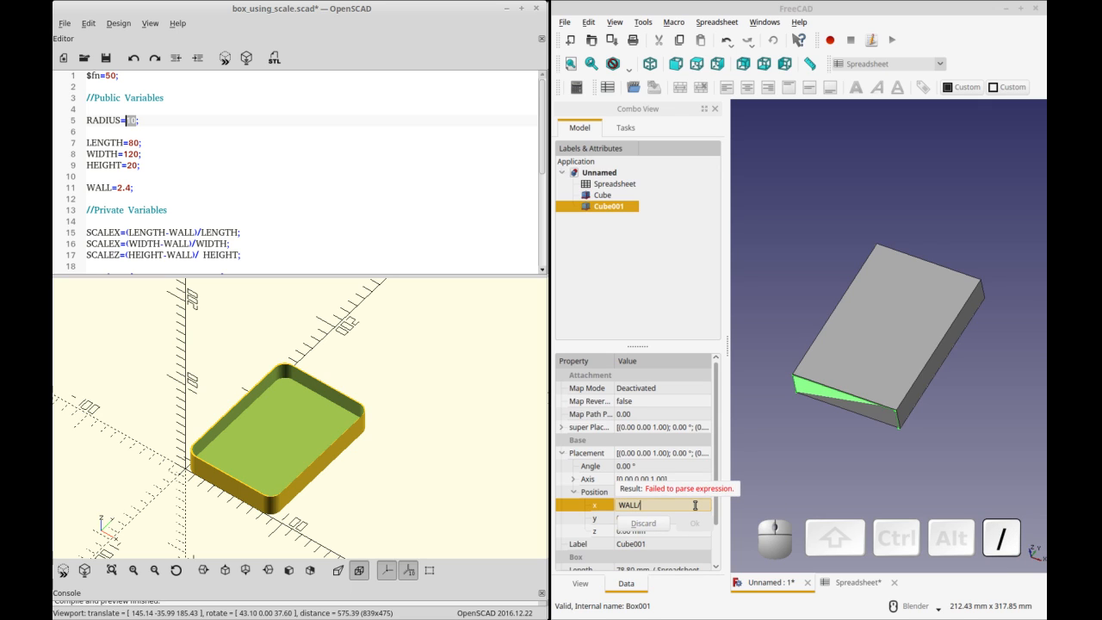
{"action": "type", "text": "2"}
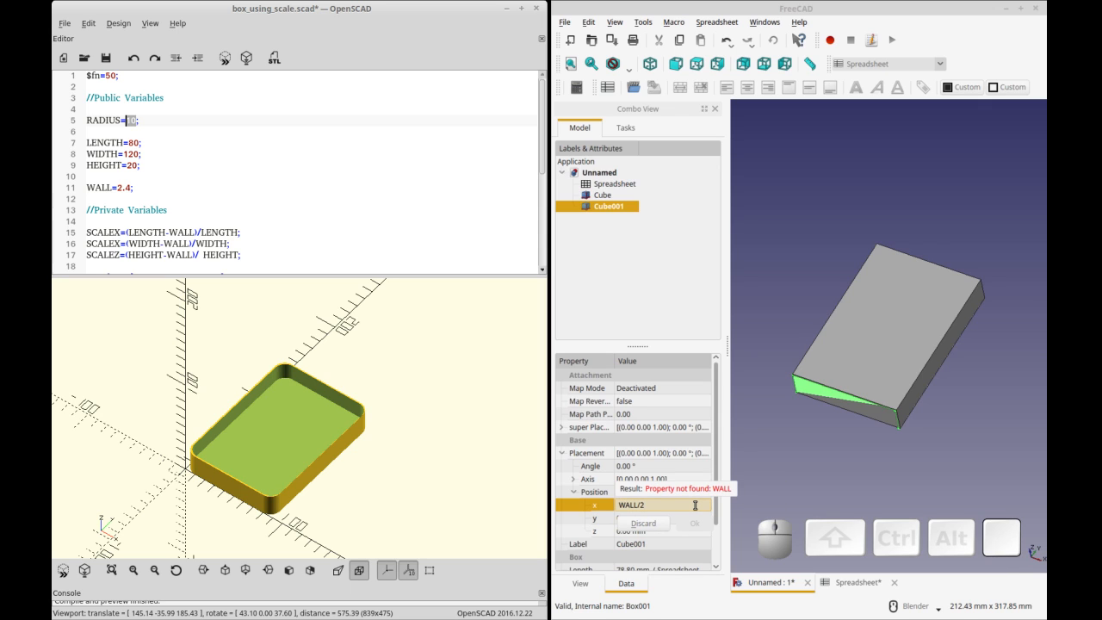
{"action": "key", "text": "Backspace"}
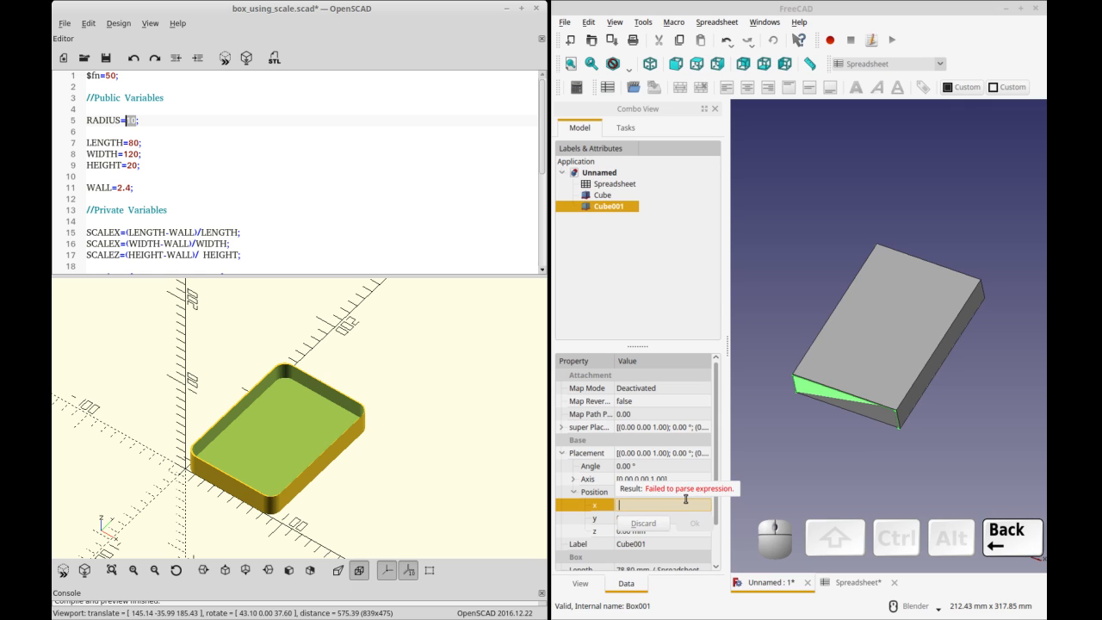
- Set the x and y positions to Spreadsheet.WALL/2
{"action": "type", "text": "Spreadsheet."}
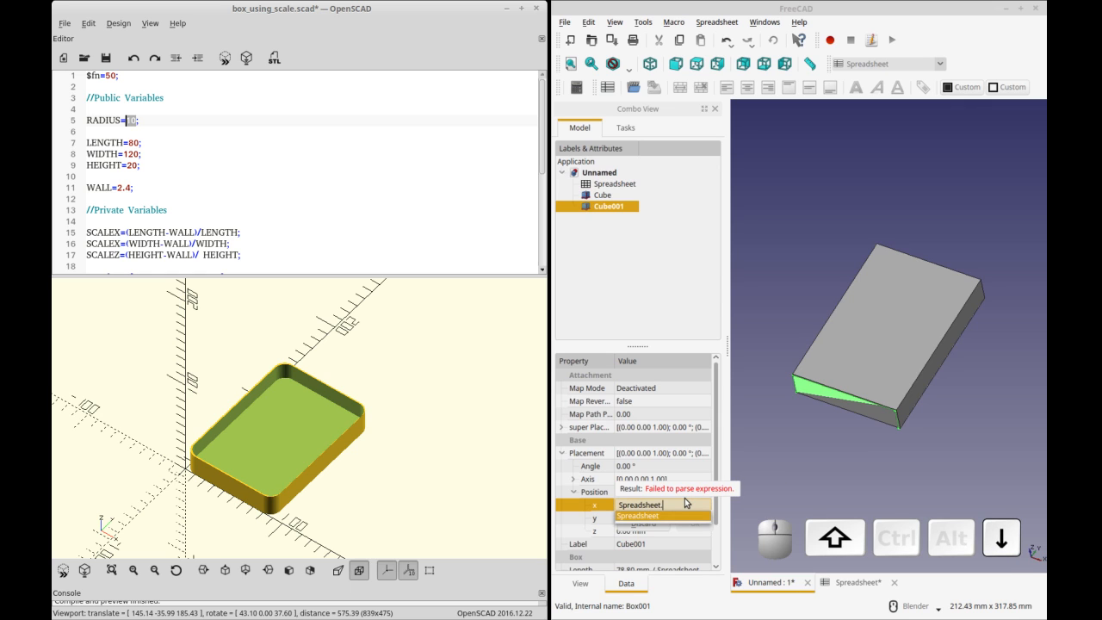
{"action": "type", "text": "WALL"}
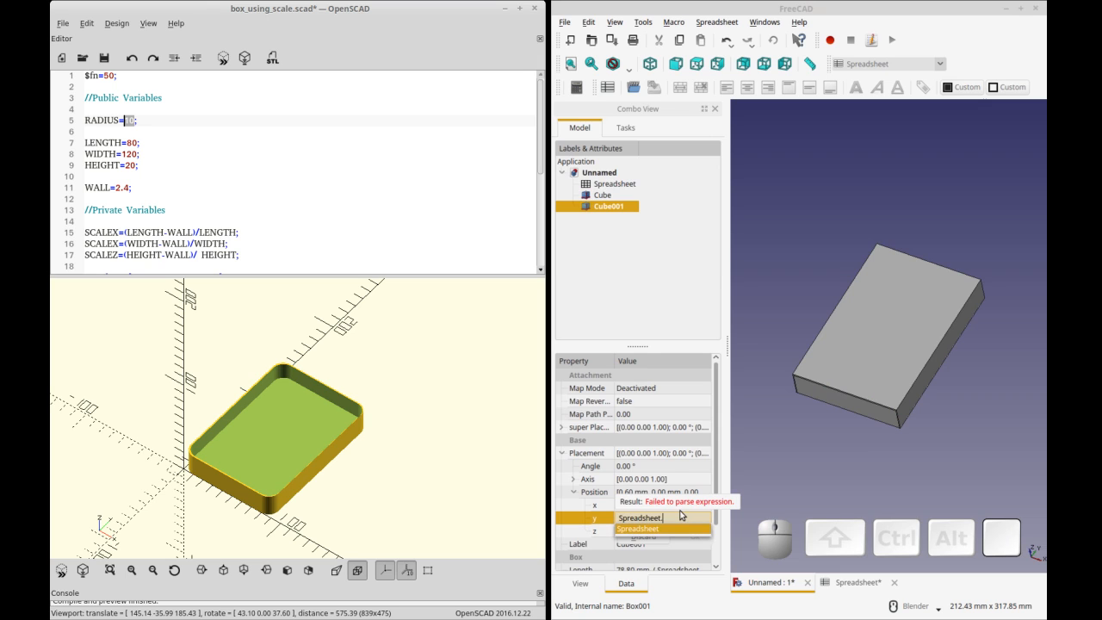
{"action": "type", "text": "Wall"}
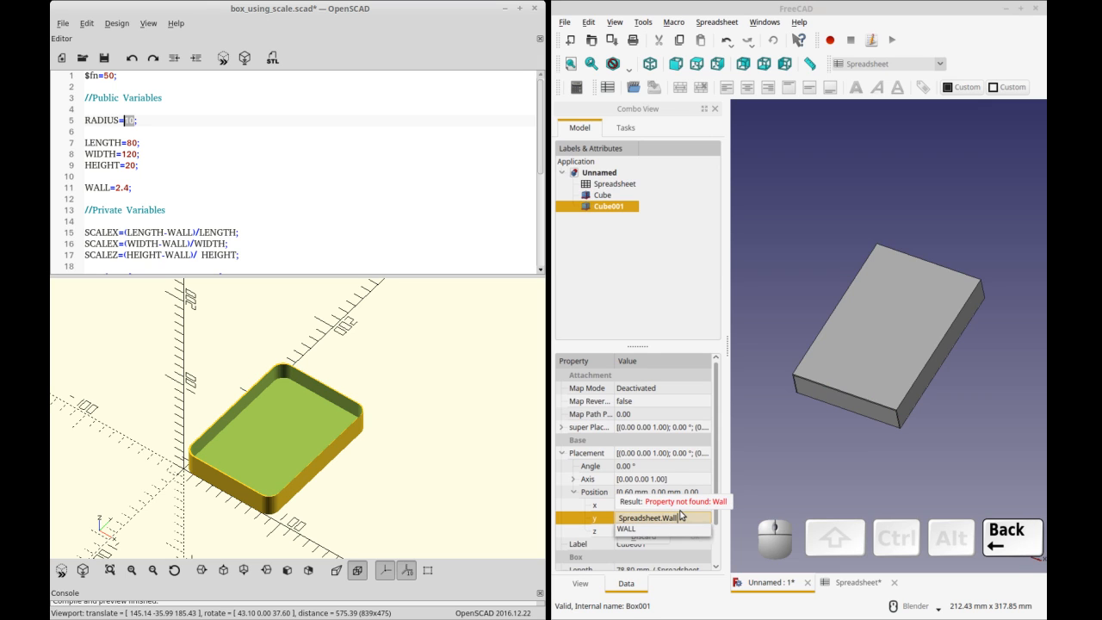
{"action": "type", "text": "/2"}
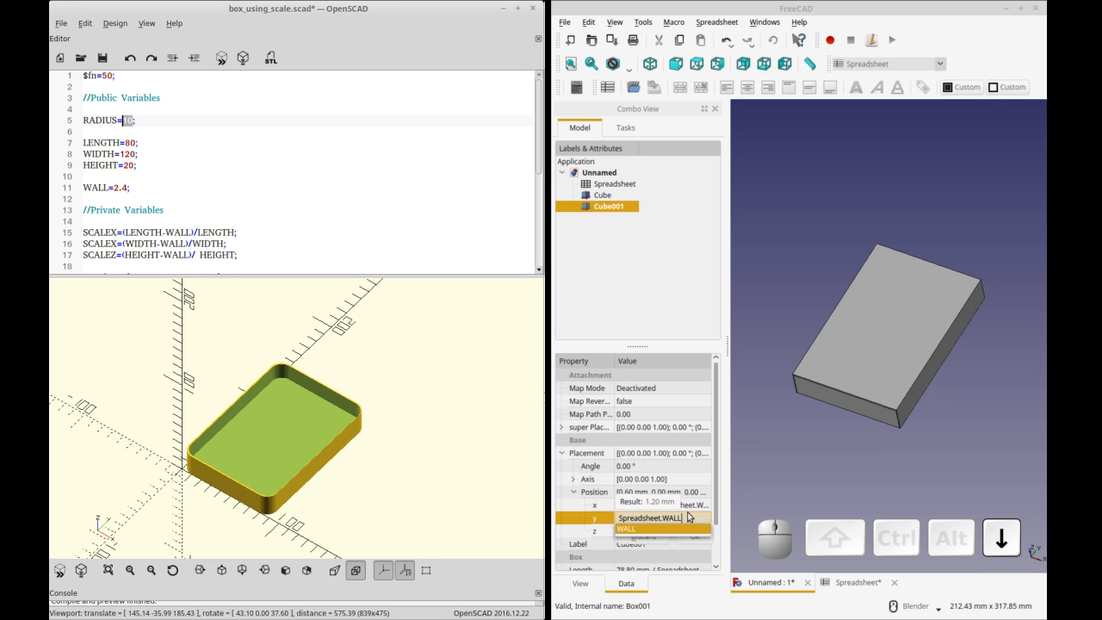
{"action": "type", "text": "/25"}
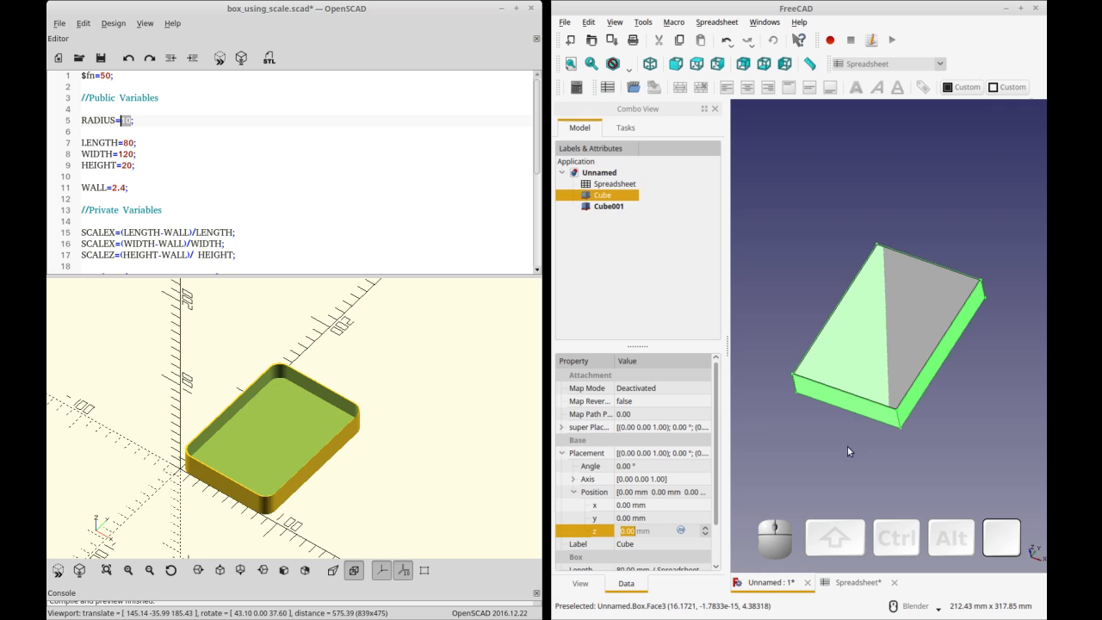
- Cut Cube001 from Cube in the Part workbench to form the hollow box, then start a fillet
{"action": "left_click", "coordinate": [608, 206]}
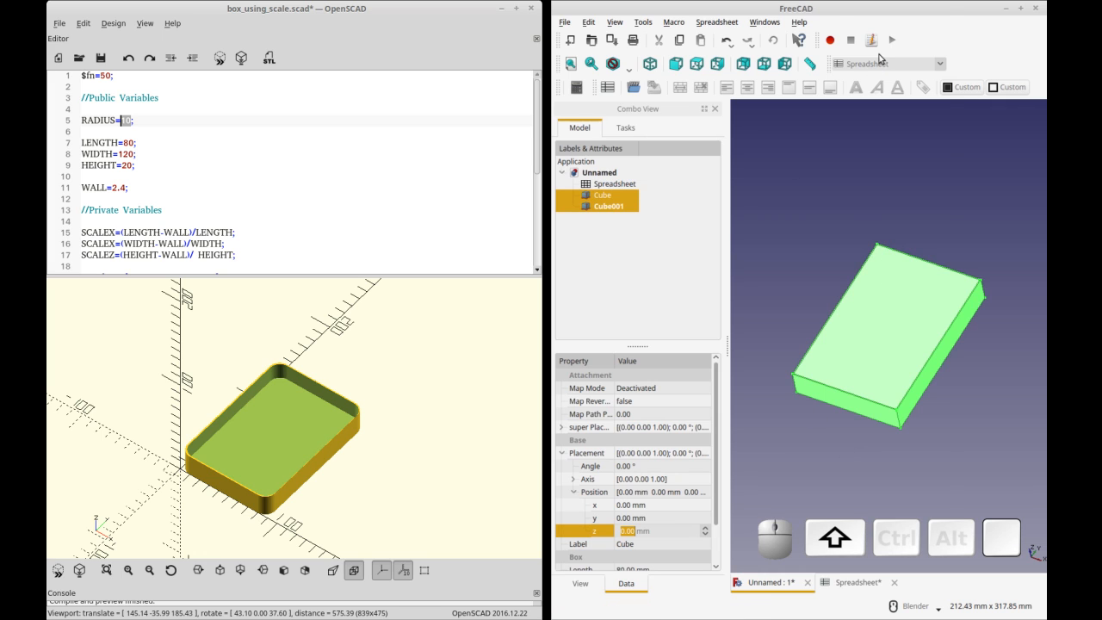
{"action": "left_click", "coordinate": [887, 62]}
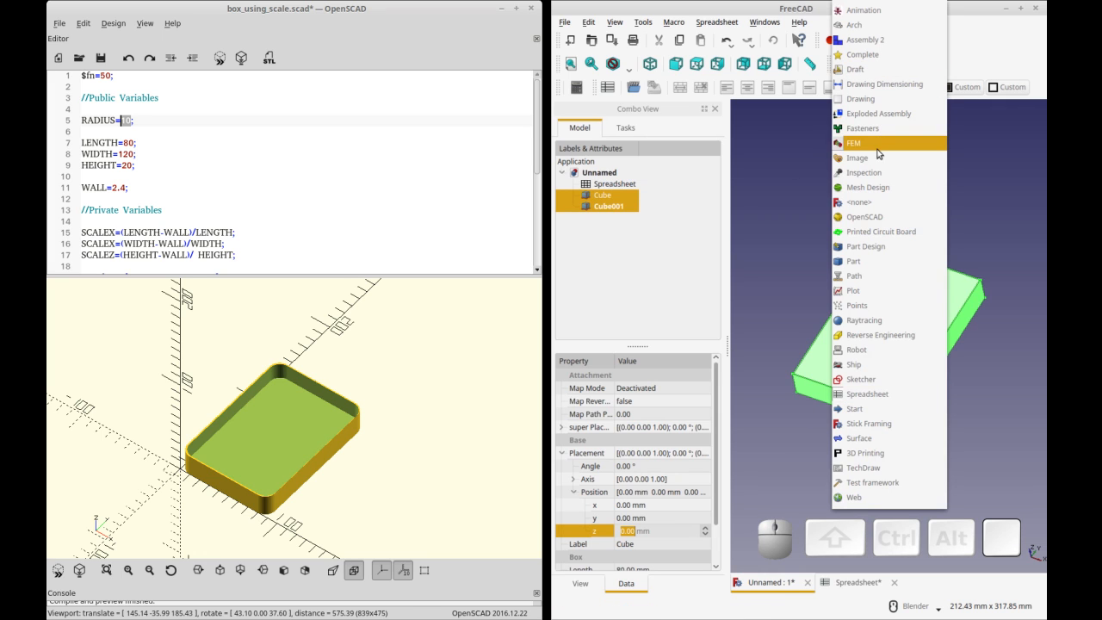
{"action": "left_click", "coordinate": [854, 247]}
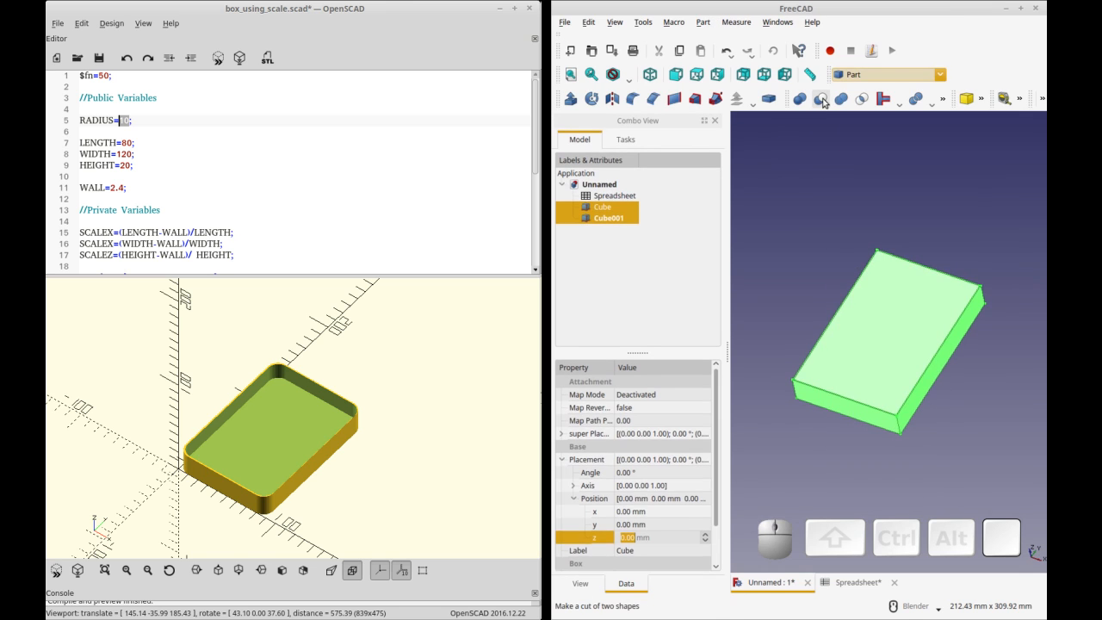
{"action": "left_click", "coordinate": [820, 98]}
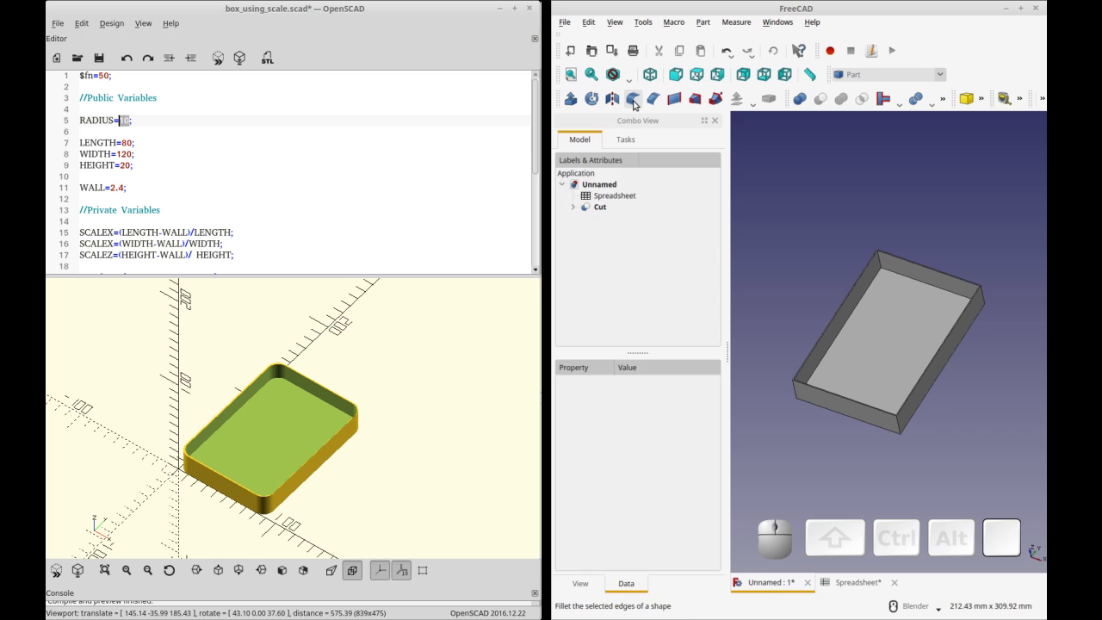
{"action": "left_click", "coordinate": [634, 98]}
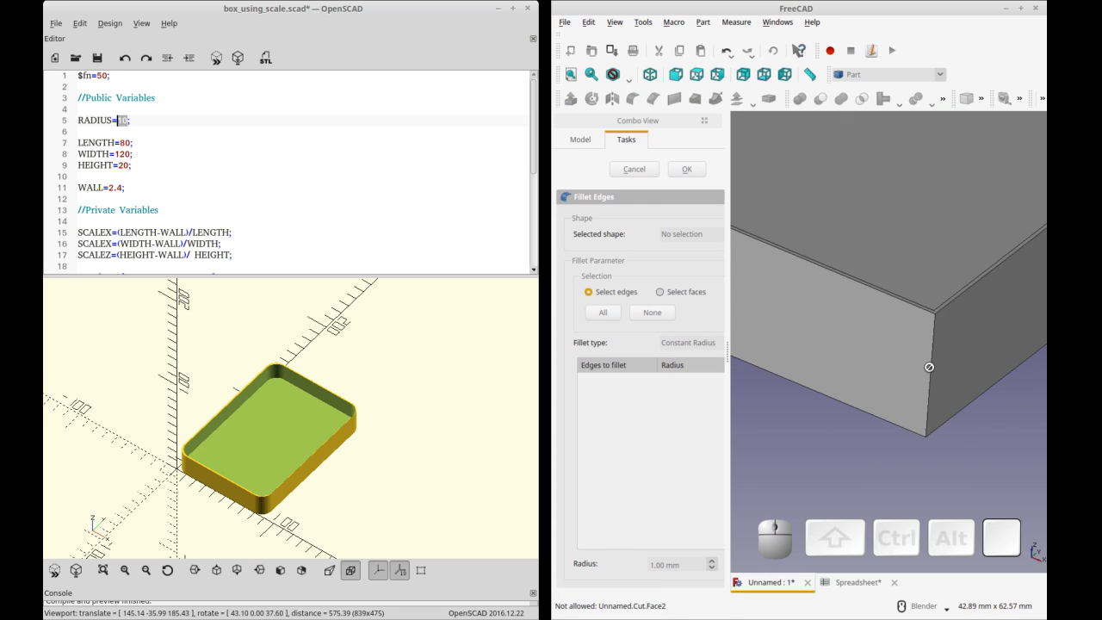
- Discard the empty fillet and start a new edge fillet on the hollow Cut box
{"action": "left_click", "coordinate": [578, 140]}
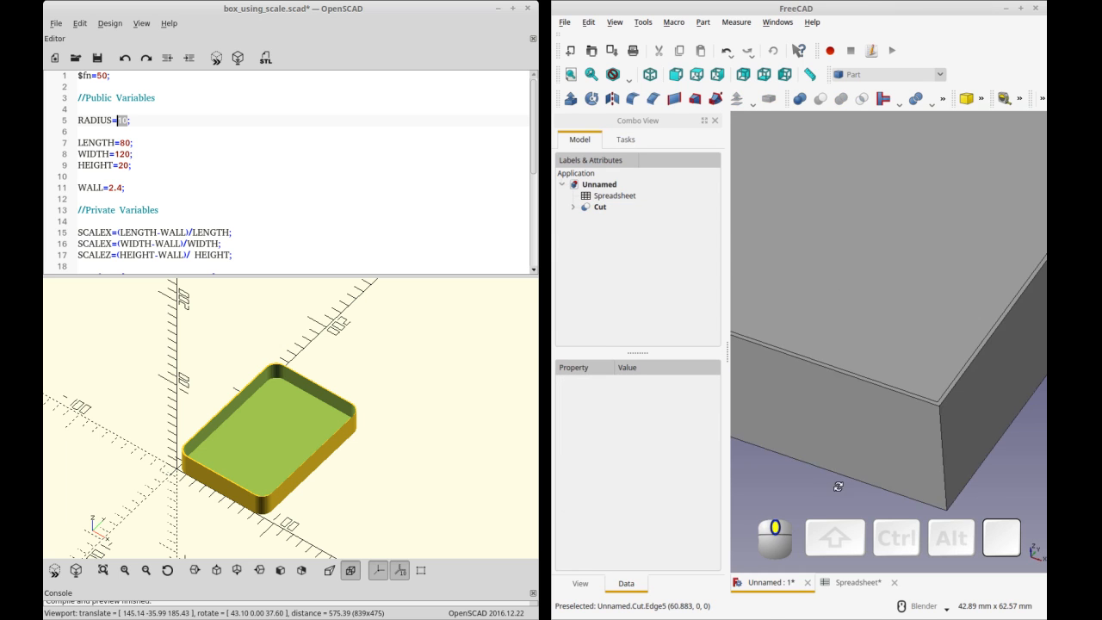
{"action": "left_click", "coordinate": [599, 207]}
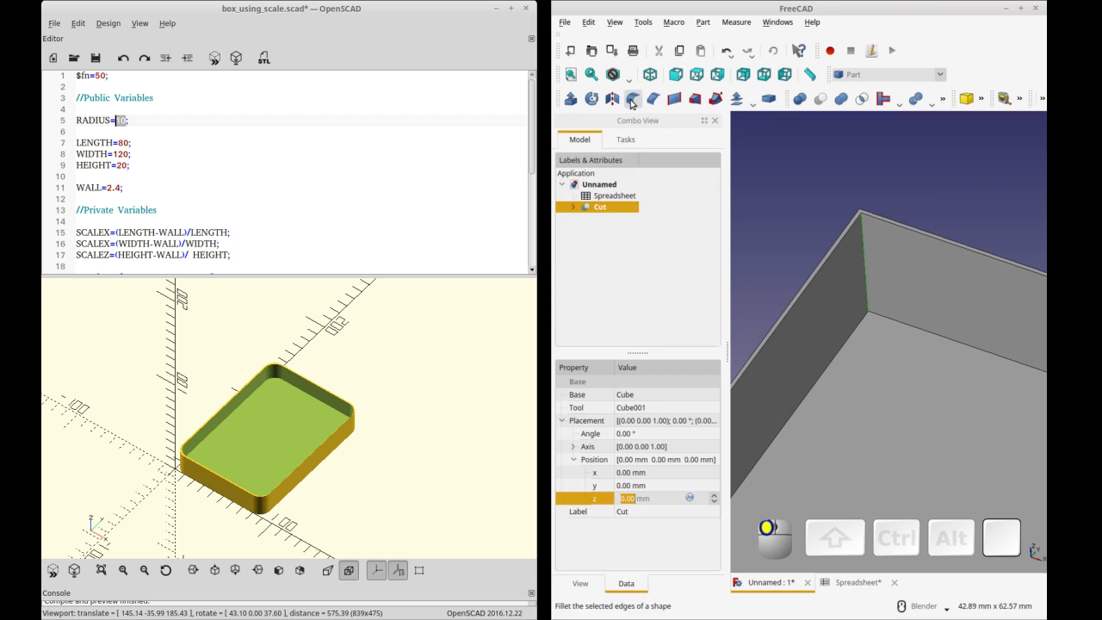
{"action": "left_click", "coordinate": [634, 98]}
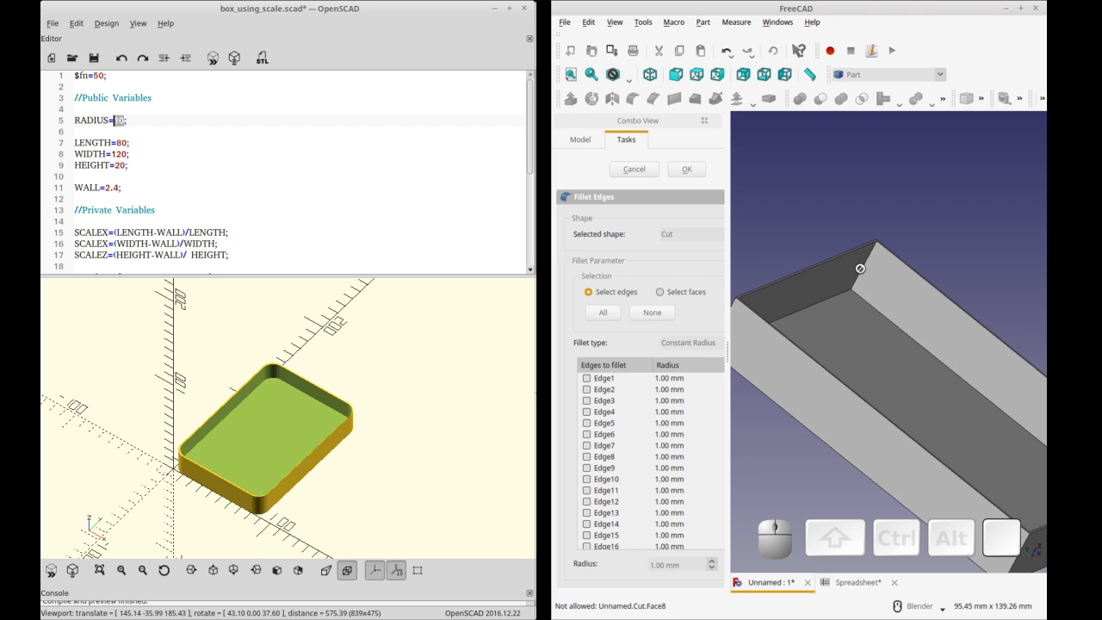
{"action": "mouse_move", "coordinate": [861, 272]}
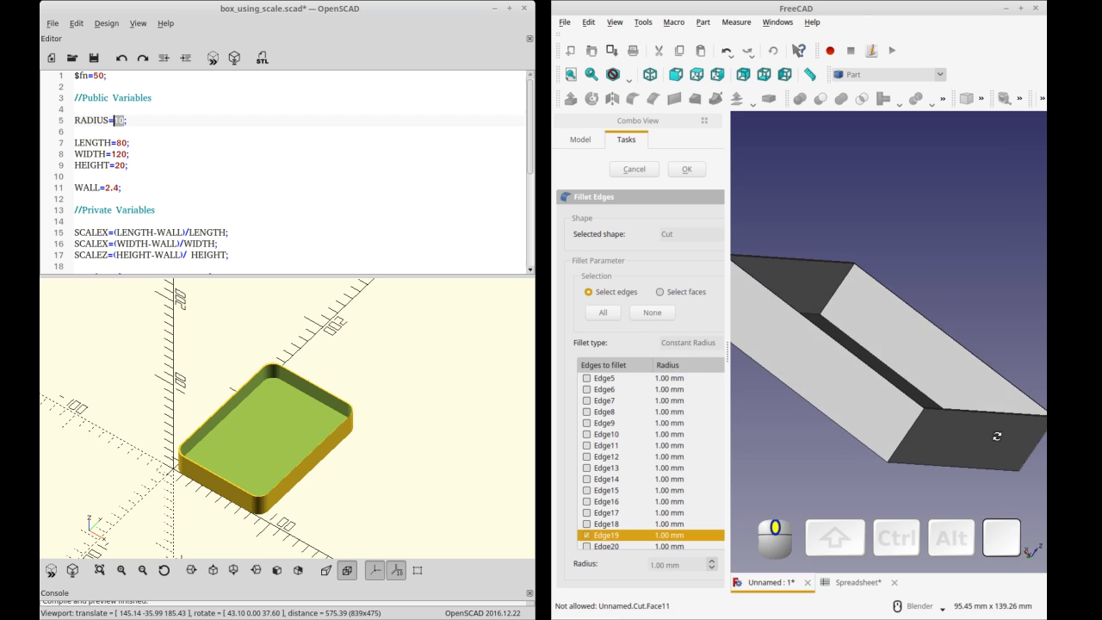
{"action": "mouse_move", "coordinate": [847, 279]}
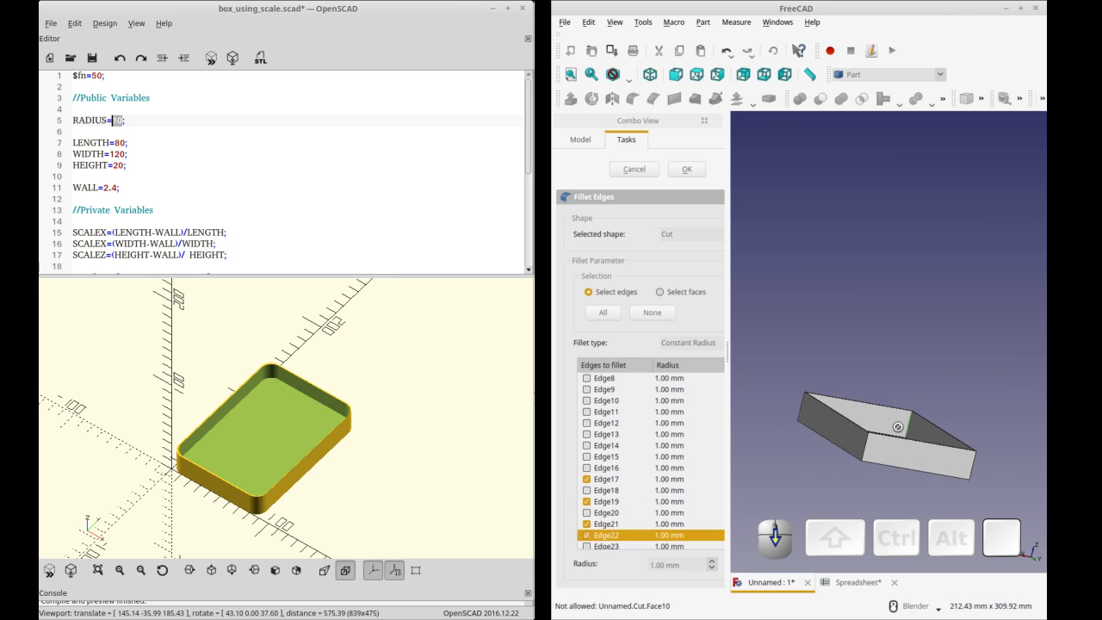
- Round the box's corner edges at 10 mm radius and review the filleted tray isometrically
{"action": "left_click", "coordinate": [607, 457]}
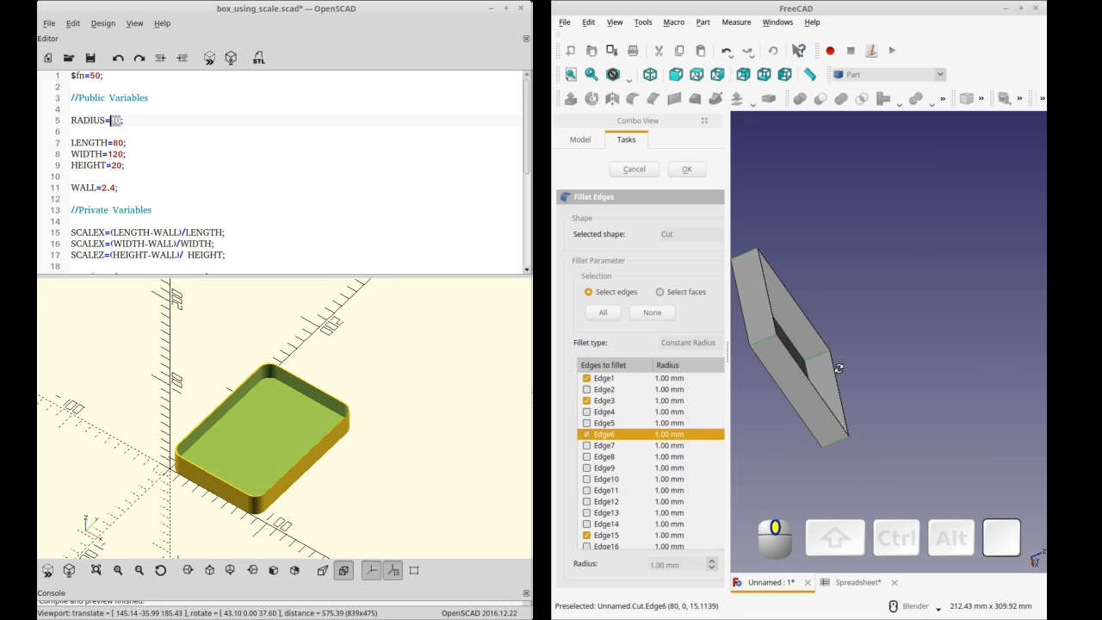
{"action": "left_click", "coordinate": [711, 562]}
{"action": "type", "text": "10"}
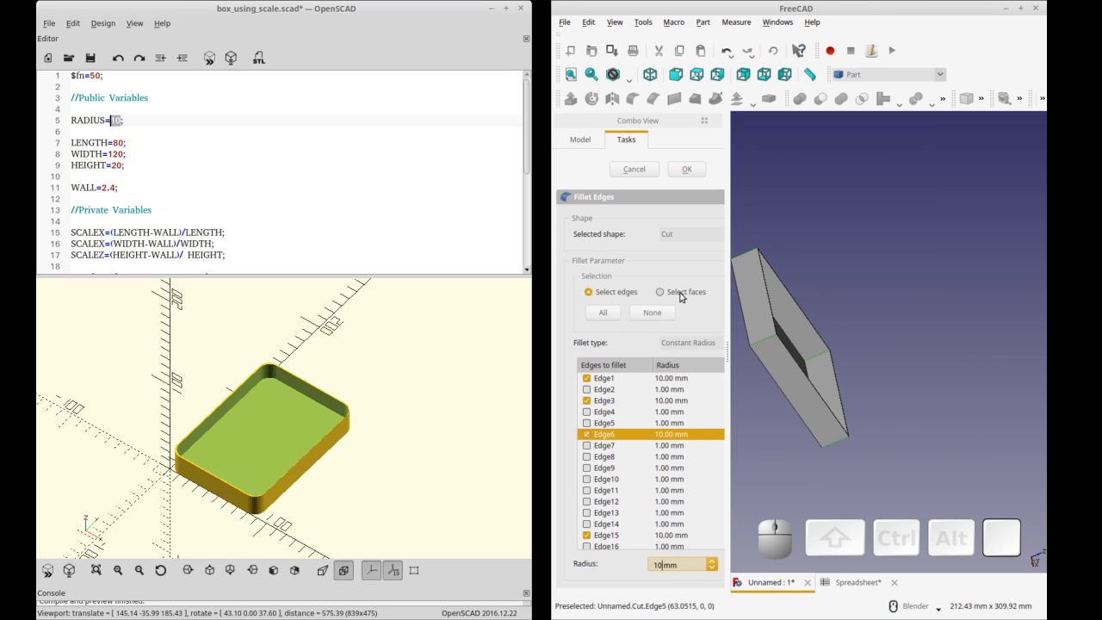
{"action": "left_click", "coordinate": [685, 169]}
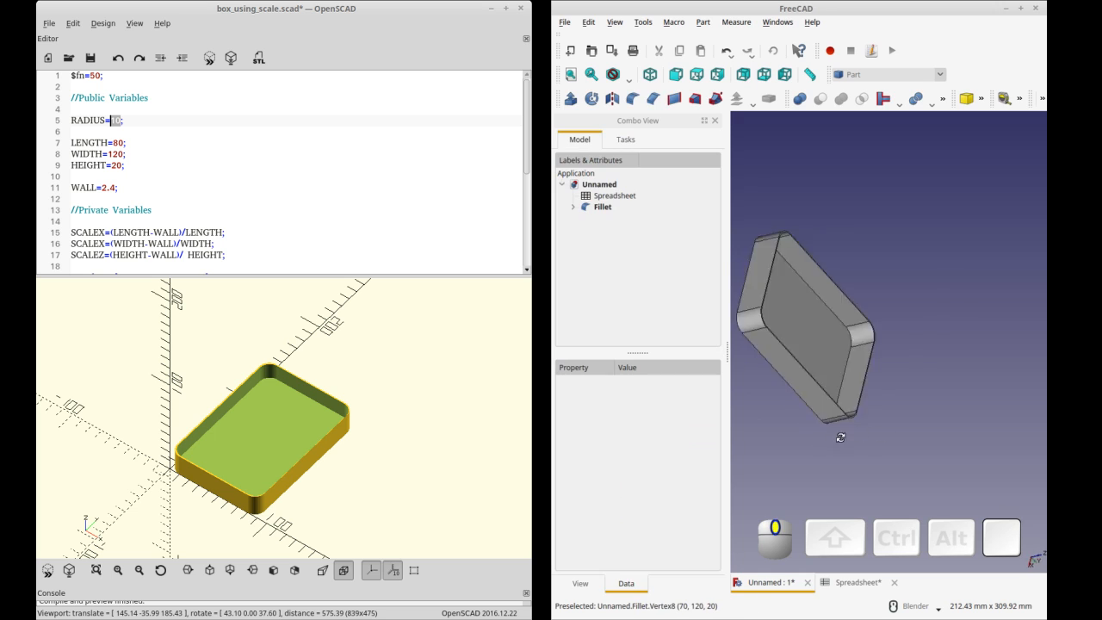
{"action": "left_click", "coordinate": [570, 74]}
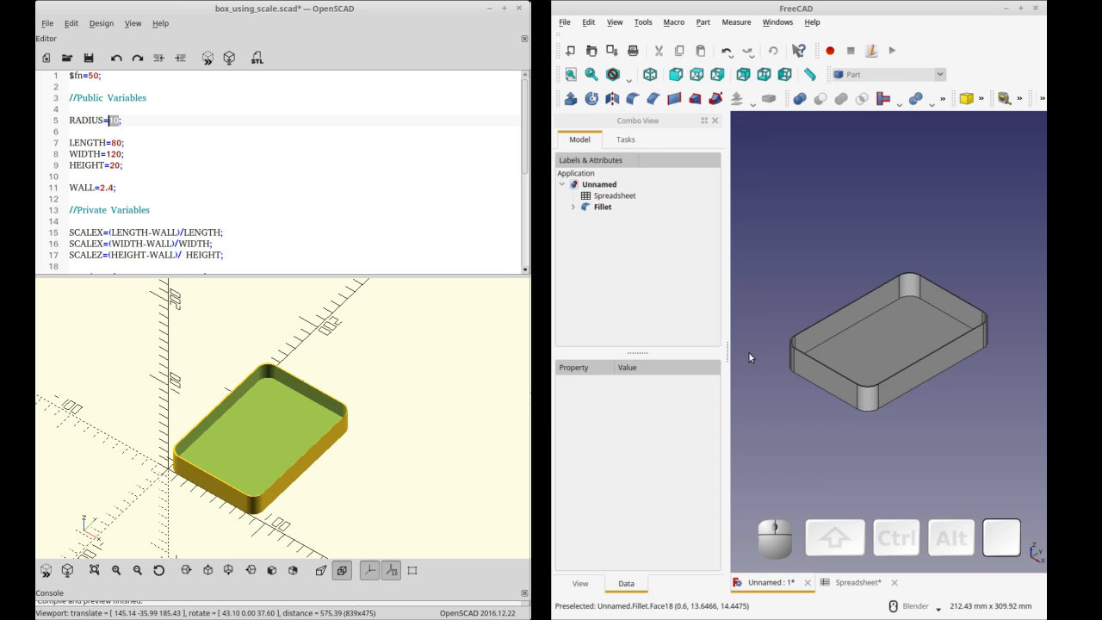
{"action": "left_click", "coordinate": [603, 196]}
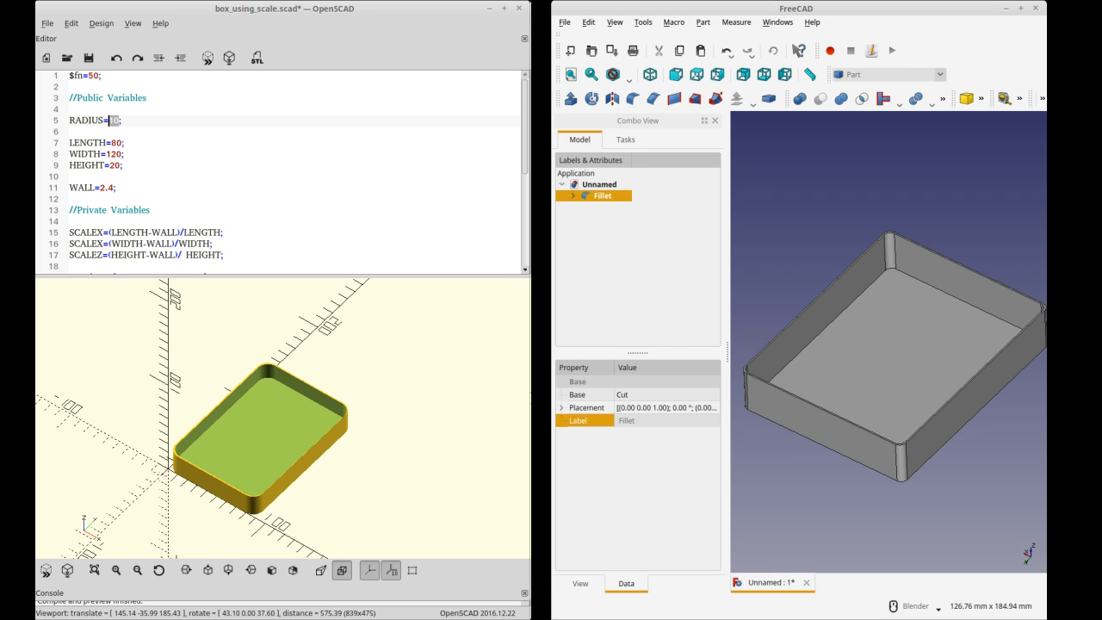